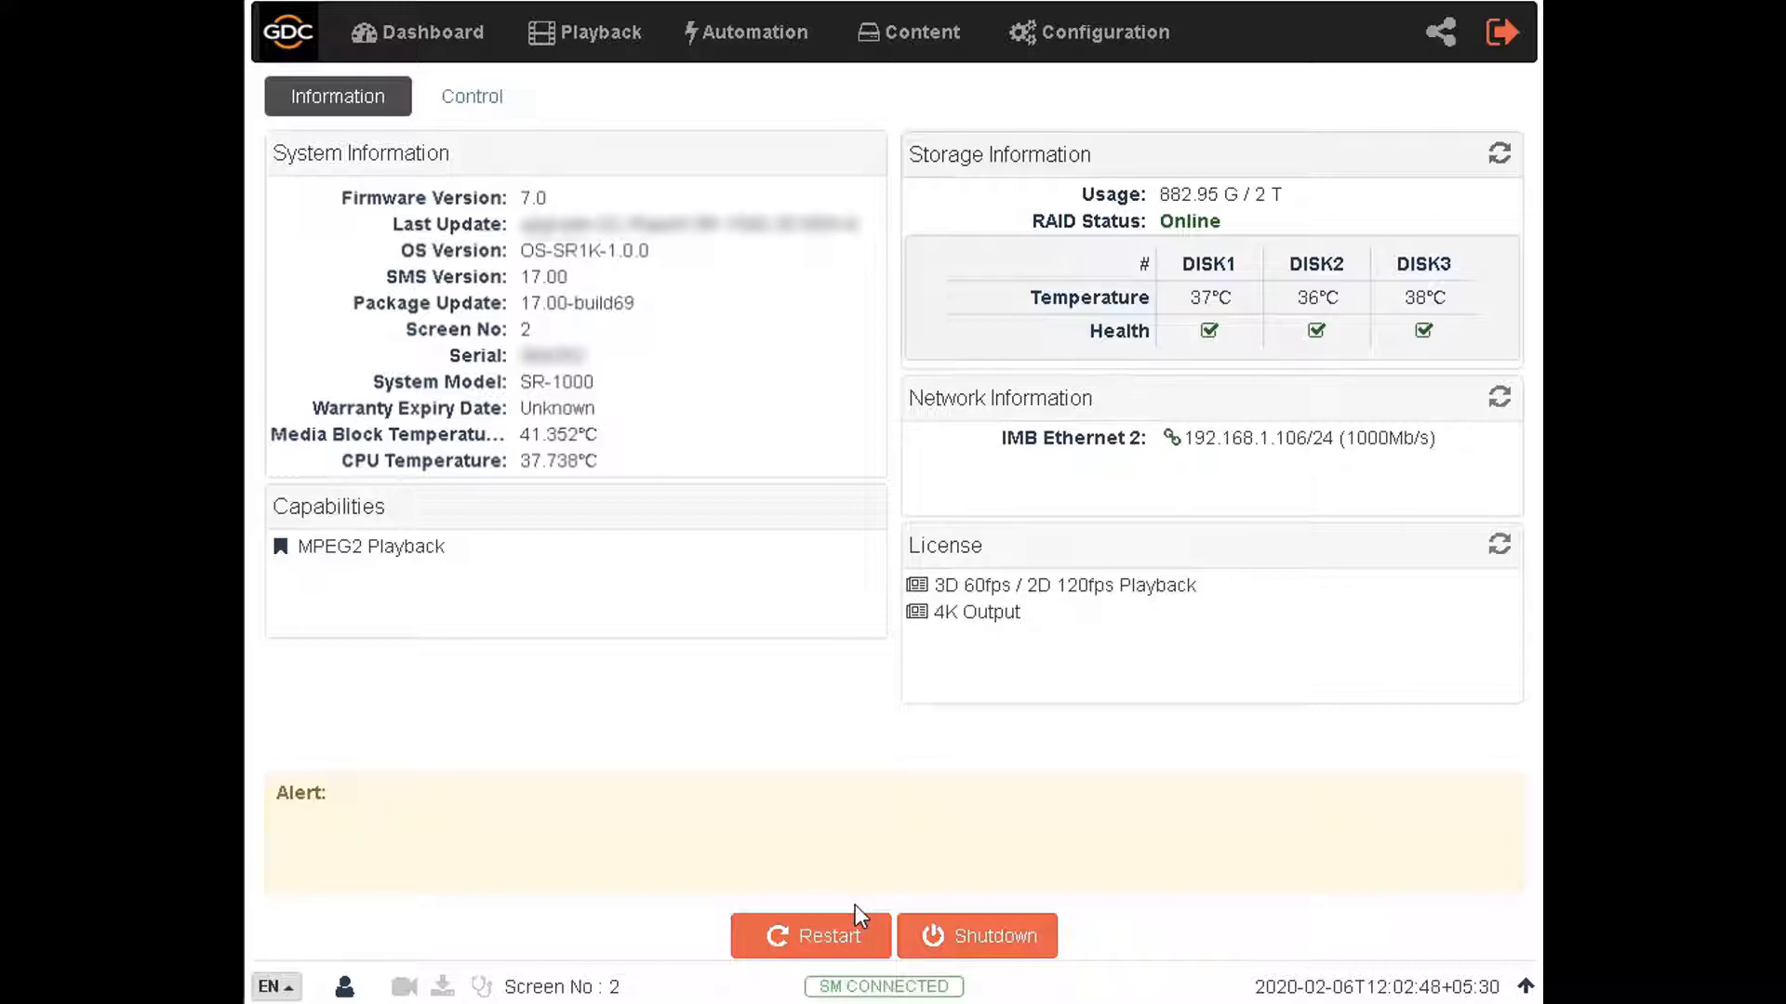
{"action": "mouse_move", "coordinate": [876, 865]}
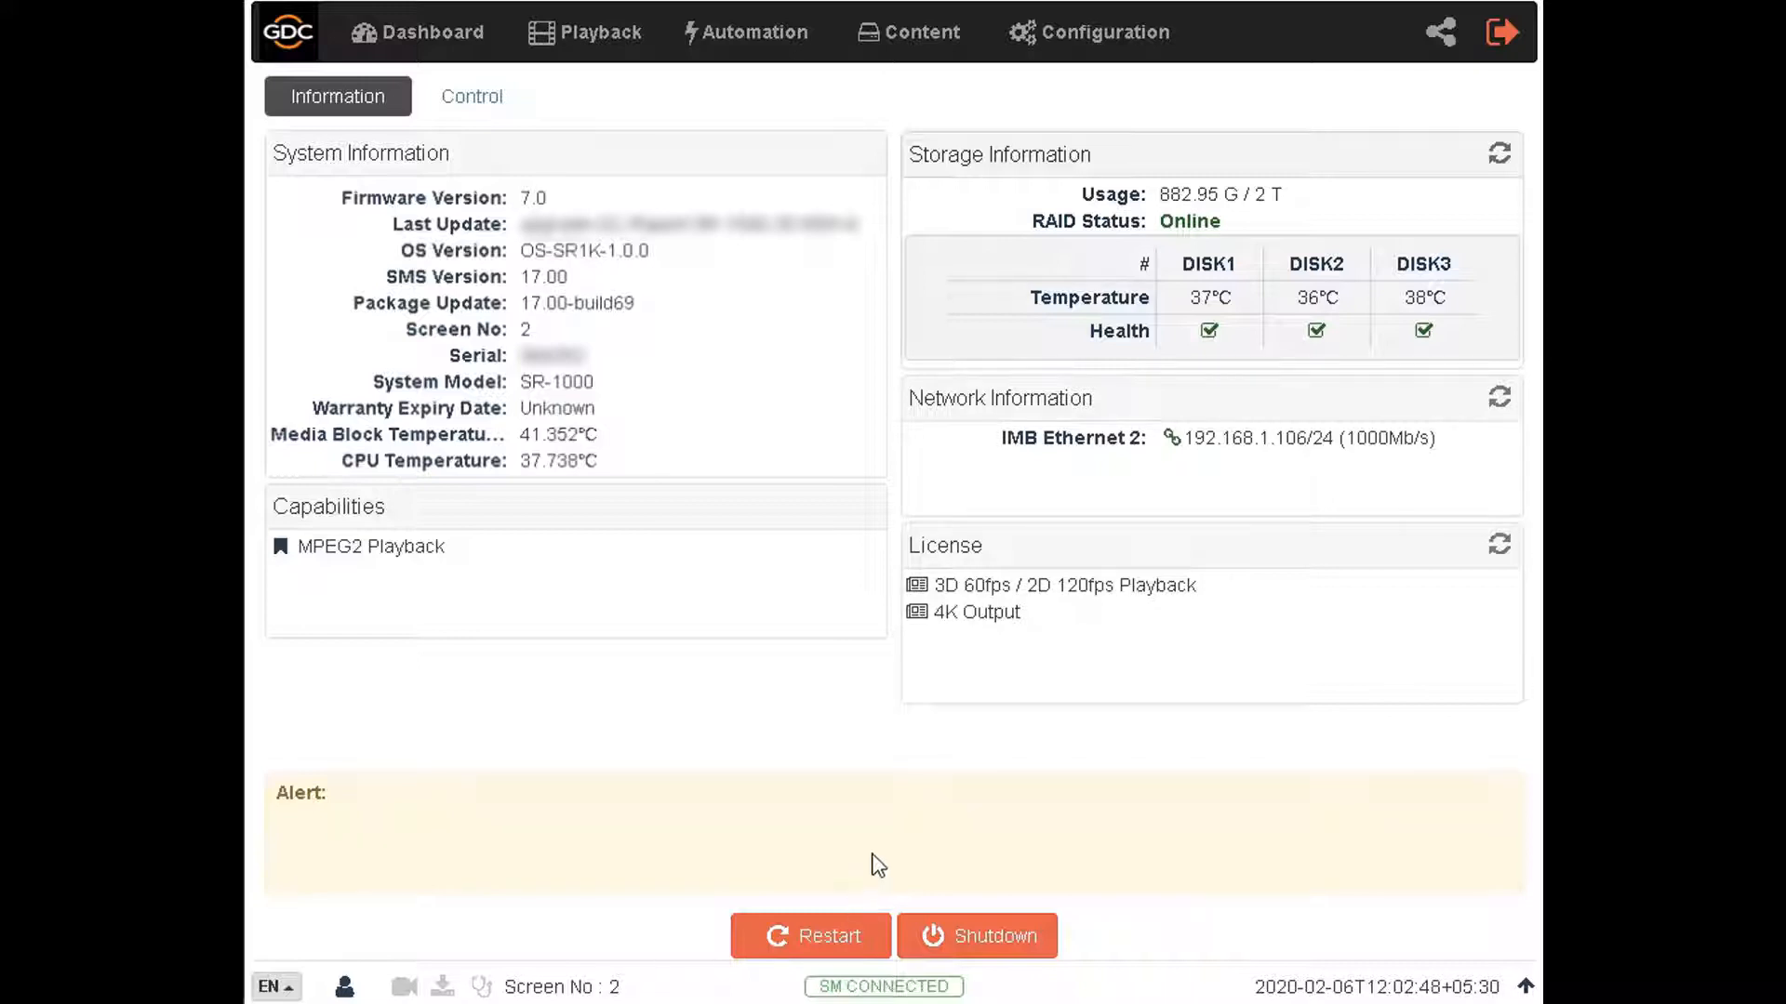
{"action": "mouse_move", "coordinate": [1077, 760]}
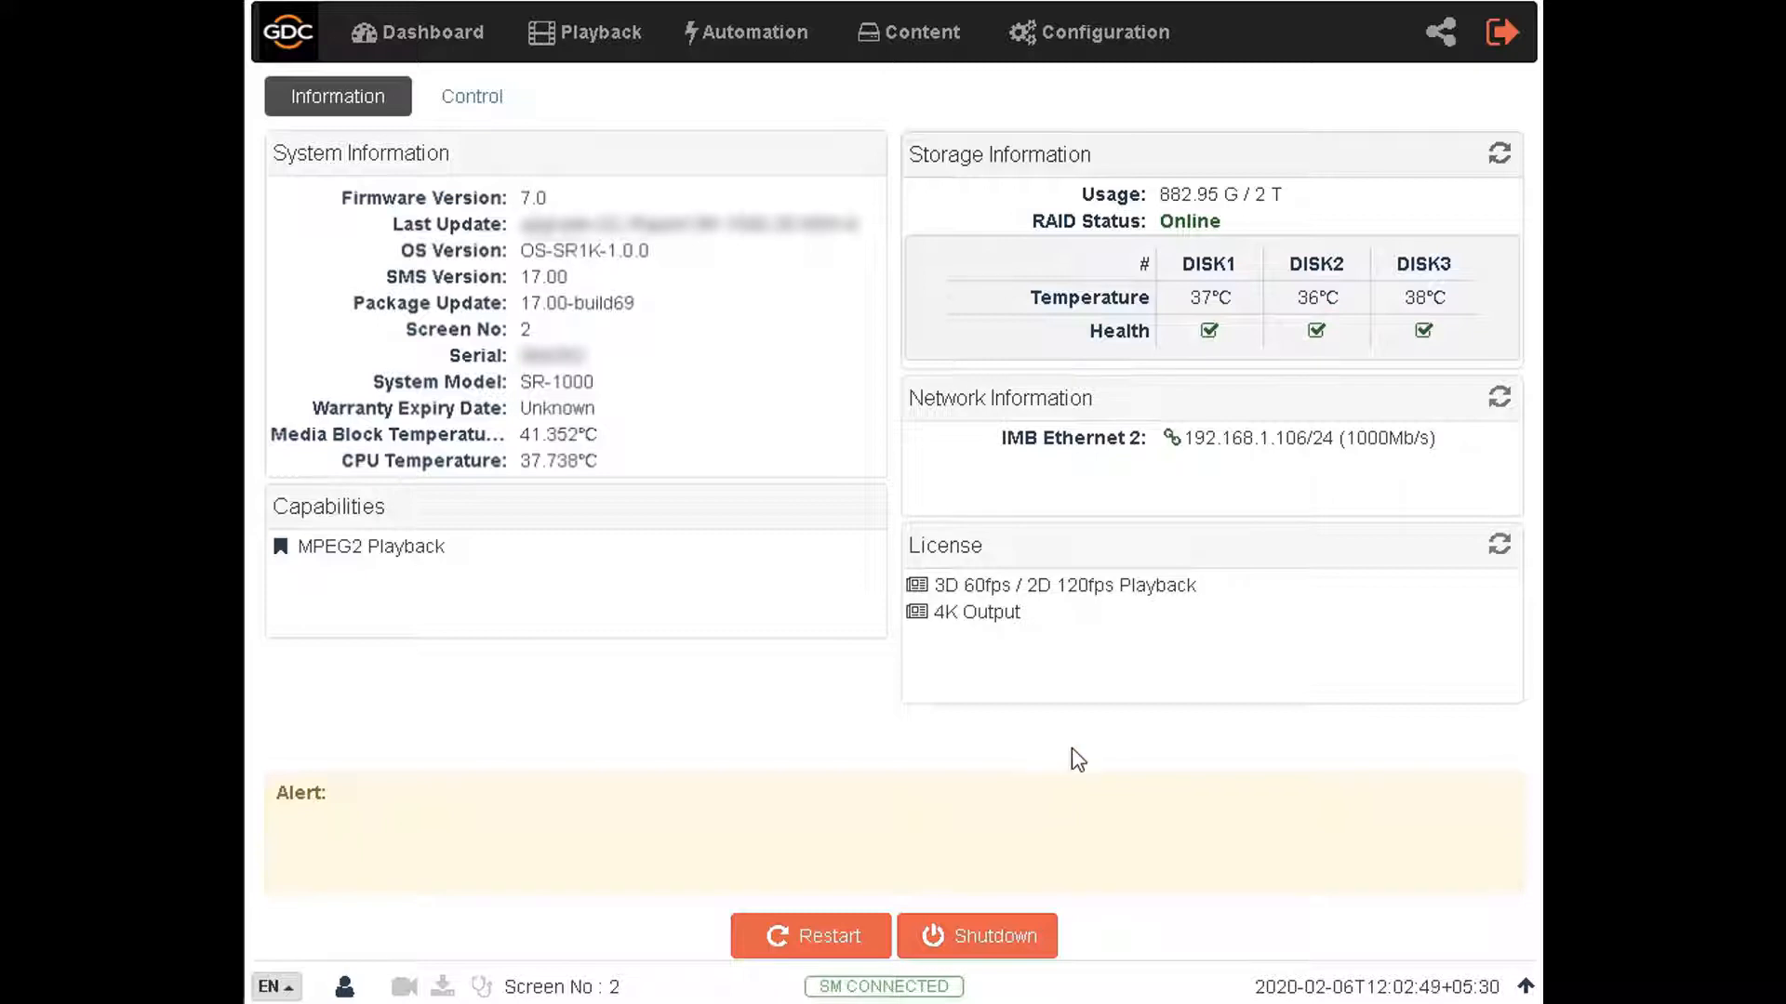
{"action": "mouse_move", "coordinate": [1090, 729]}
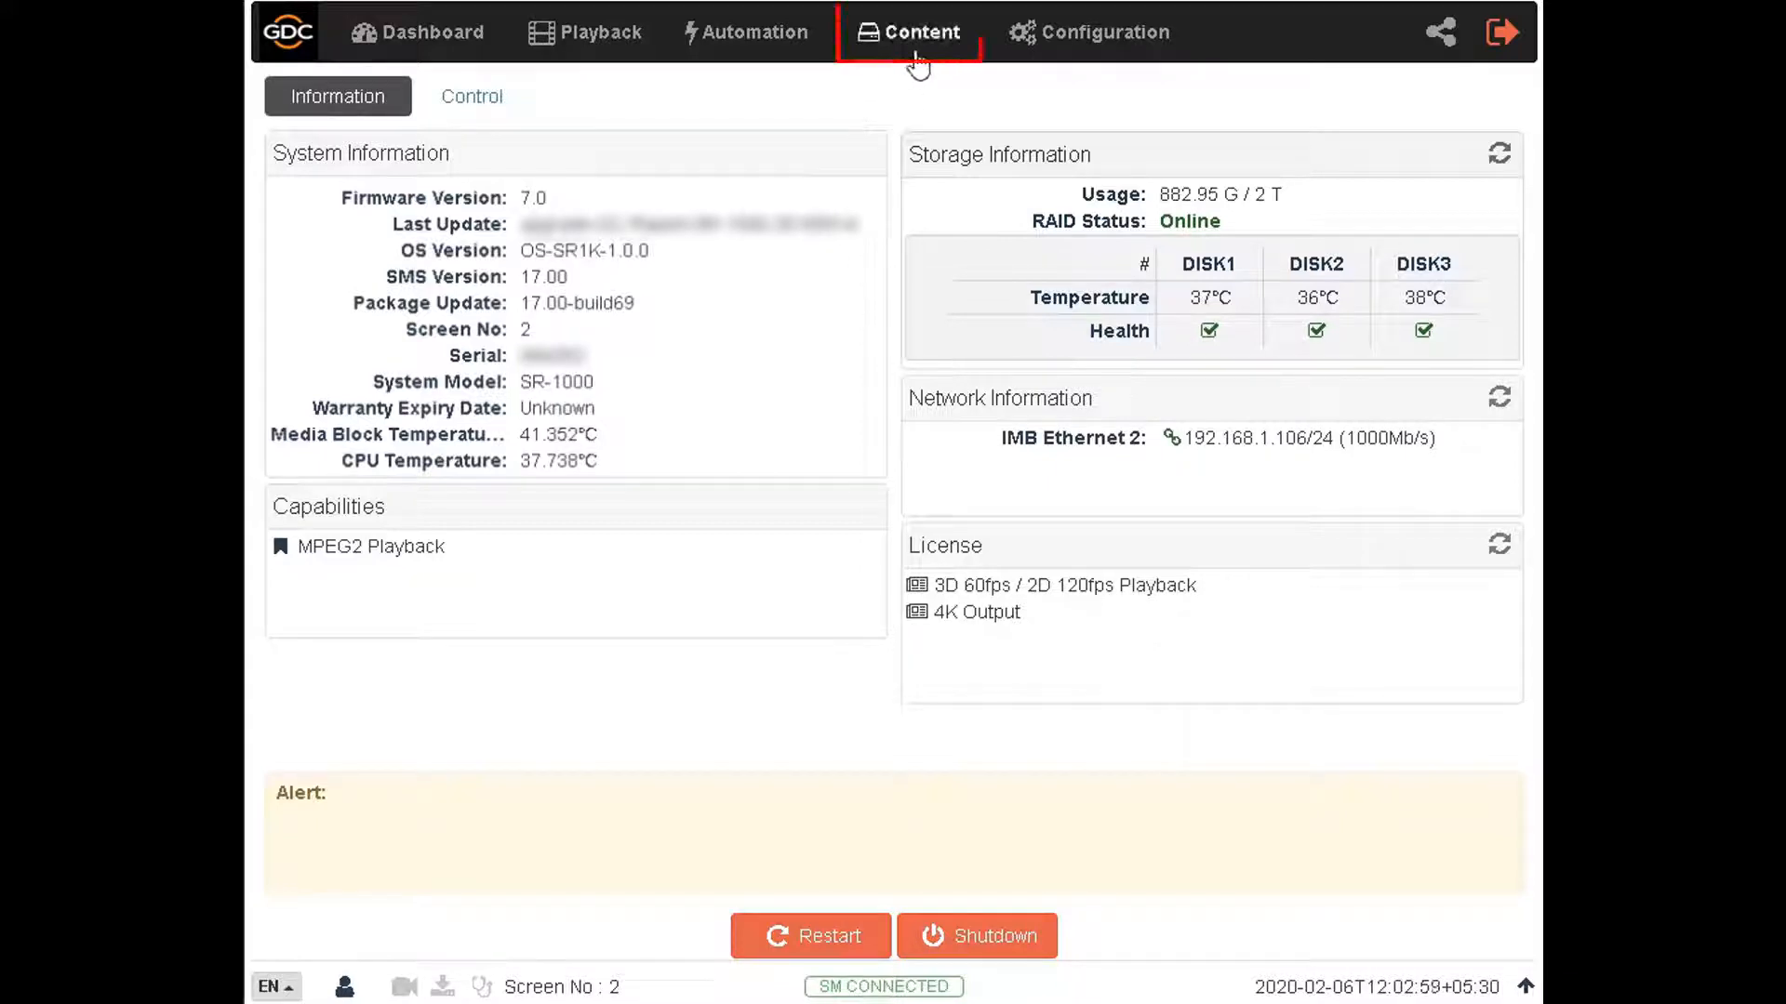
Step: Show the Content summary with package counts and 3.1% storage usage
{"action": "left_click", "coordinate": [909, 31]}
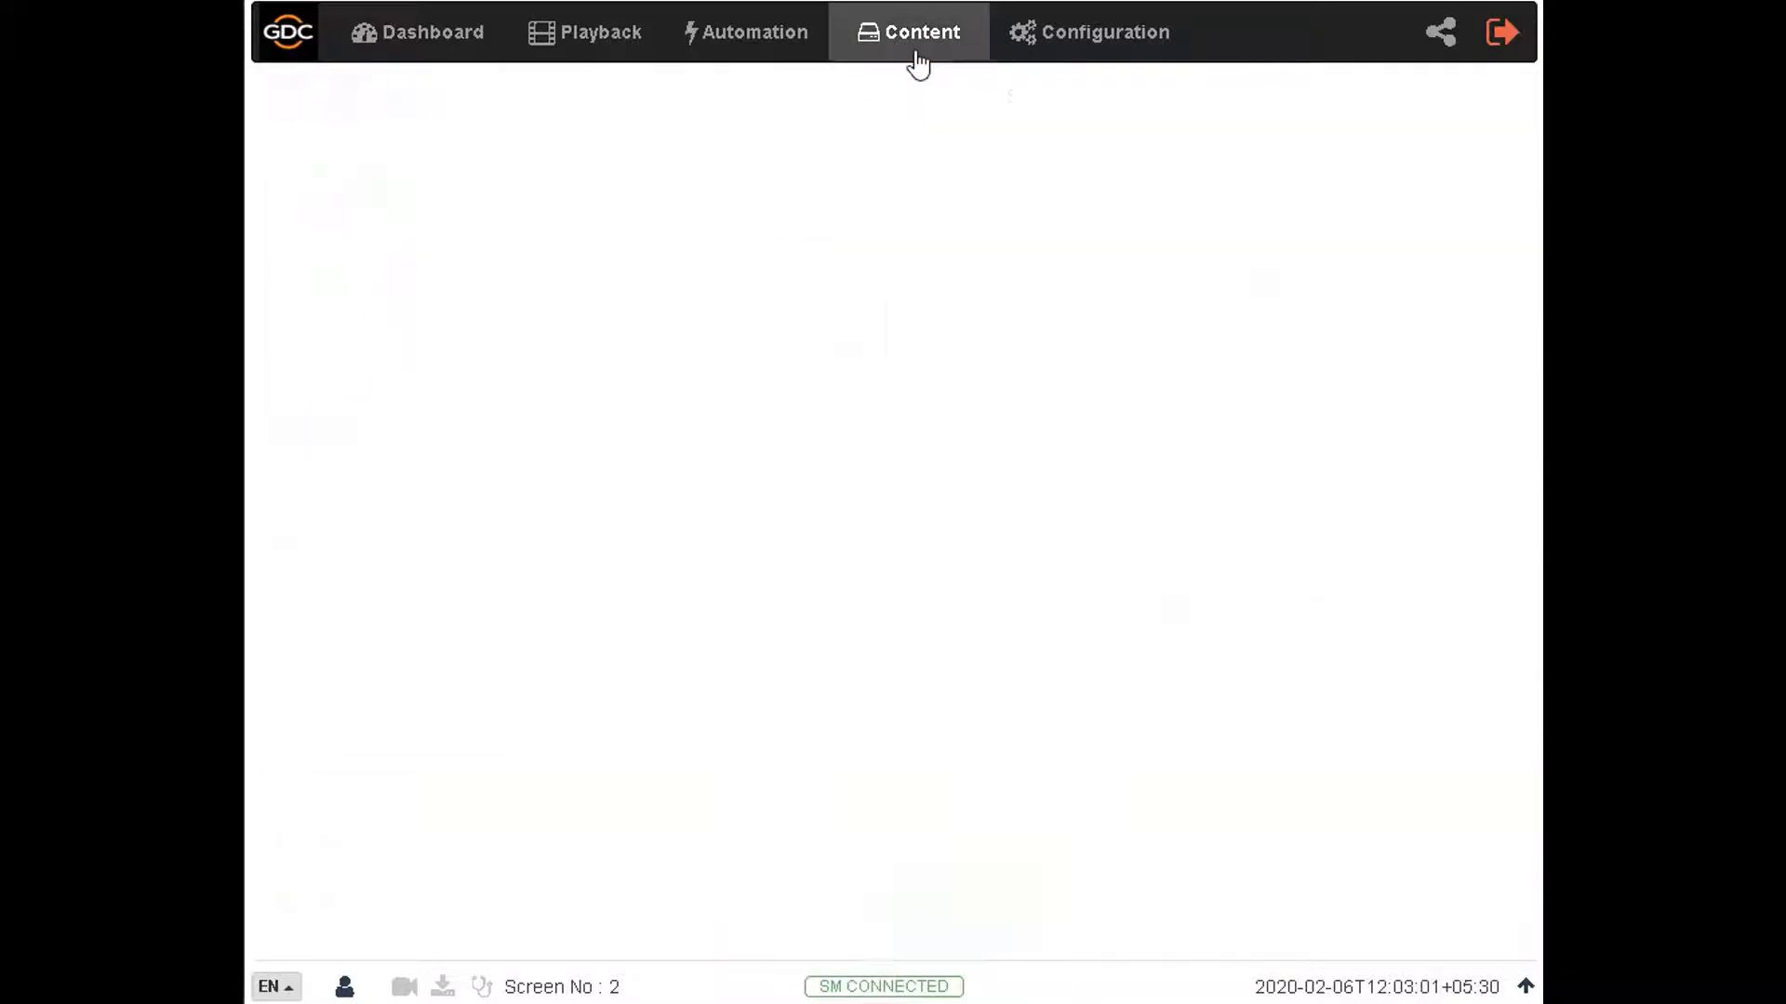
{"action": "left_click", "coordinate": [909, 31]}
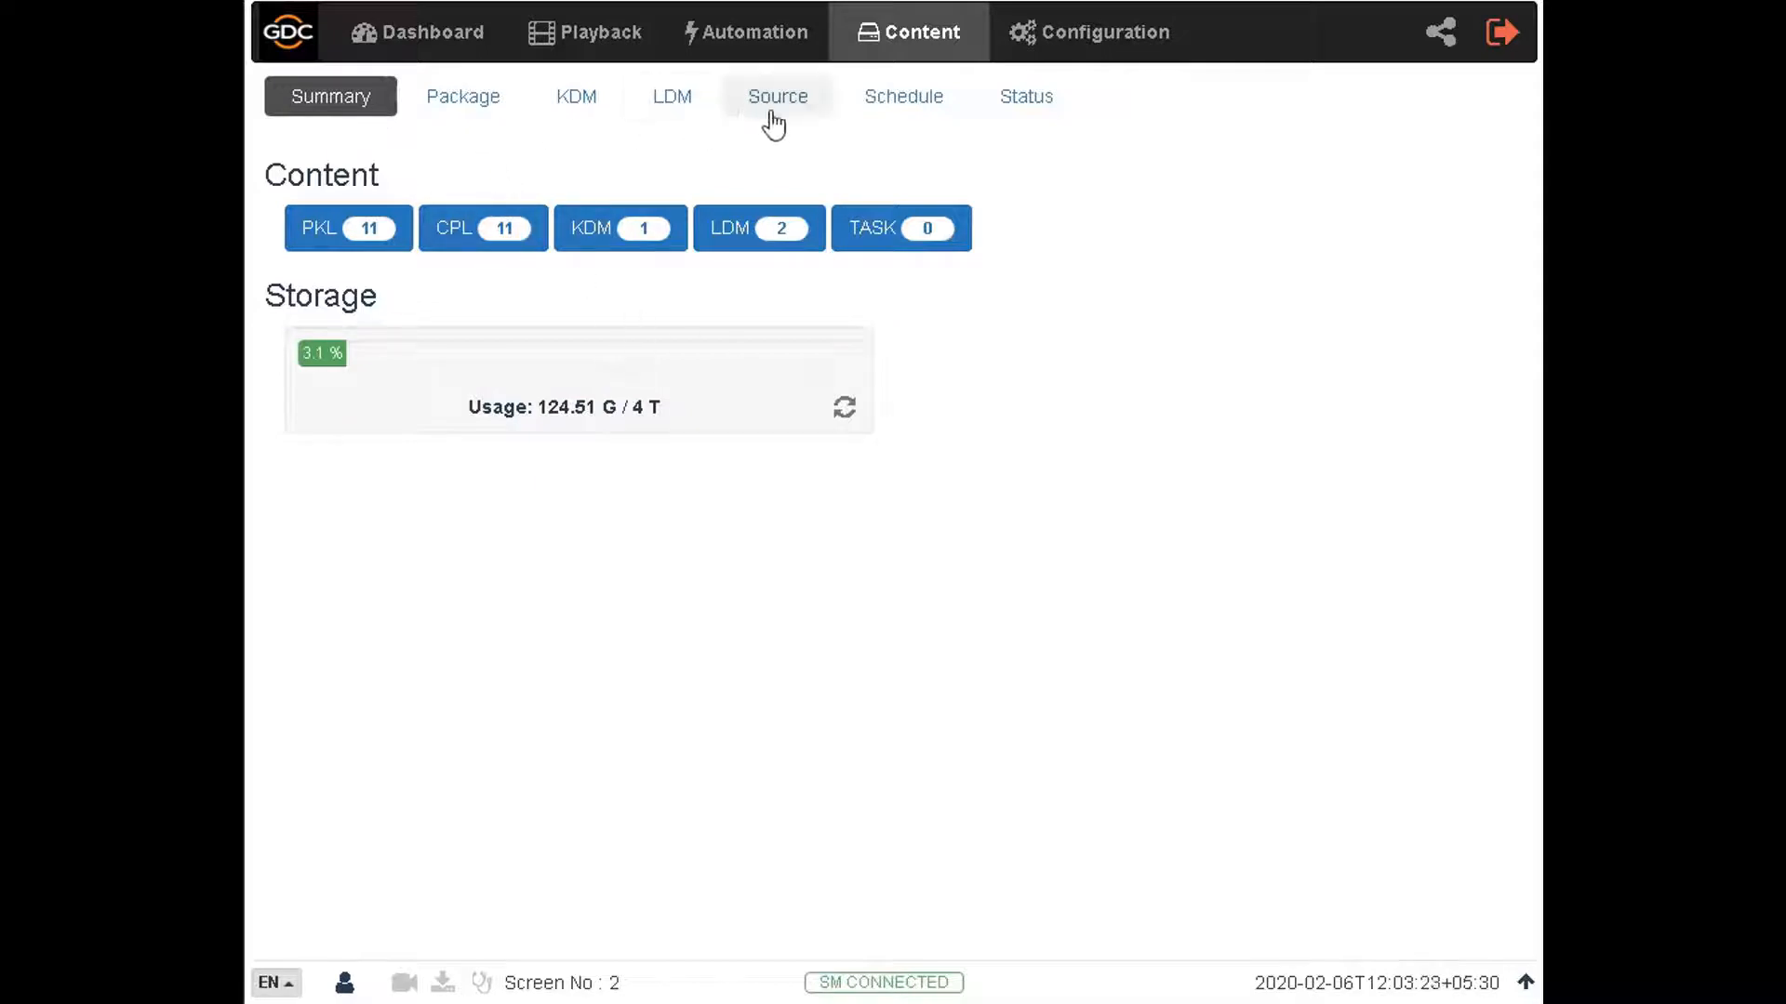
{"action": "left_click", "coordinate": [777, 95]}
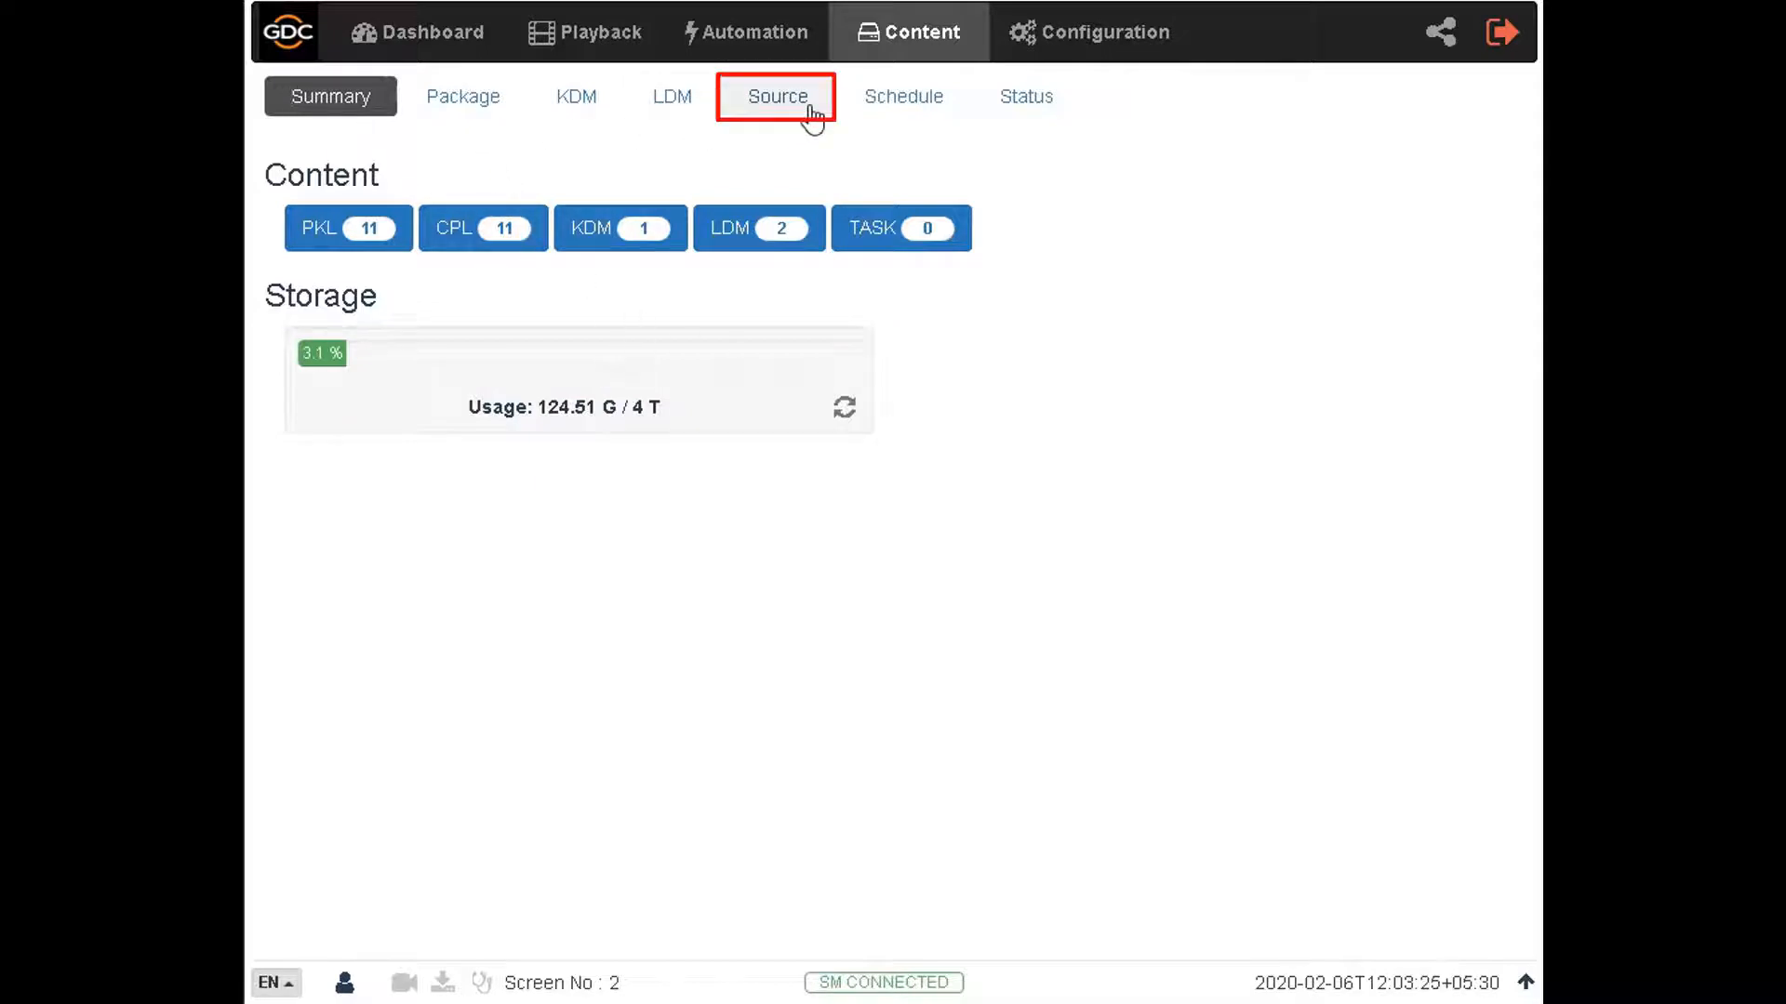
Step: Open the USB DRIVE source using WD Elements_25A2 on partition /dev/sdb1
{"action": "left_click", "coordinate": [777, 95]}
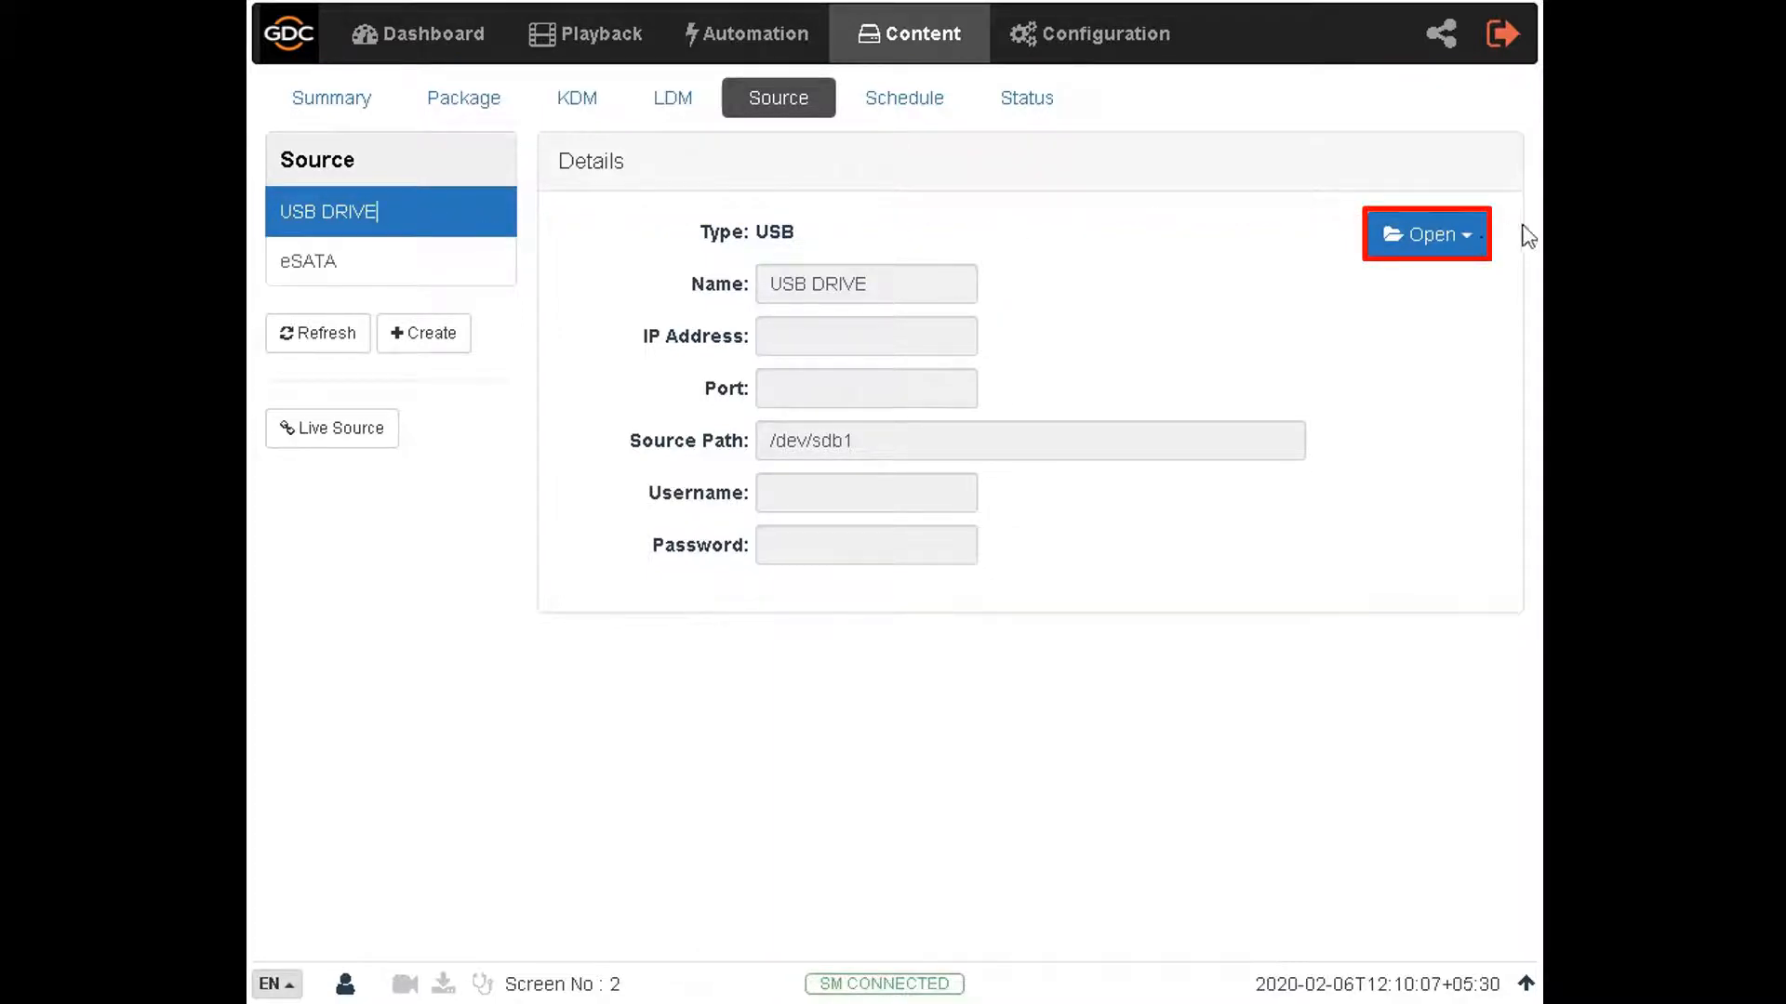
{"action": "left_click", "coordinate": [1425, 234]}
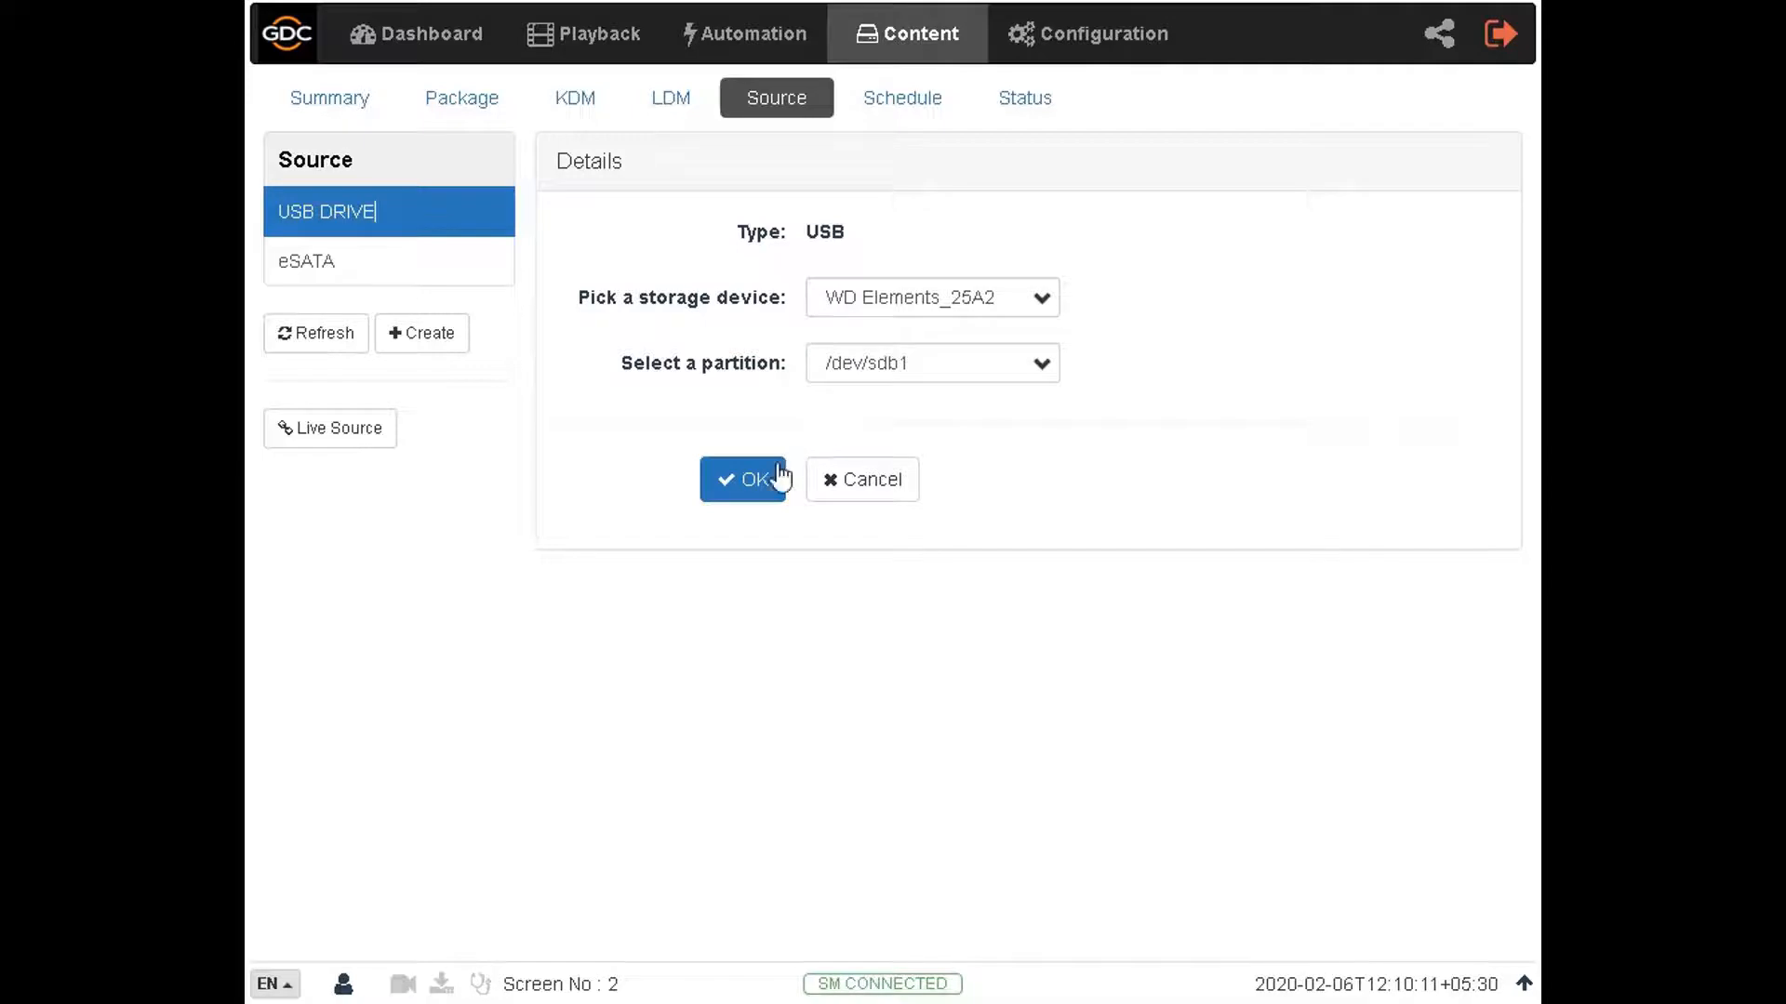
{"action": "left_click", "coordinate": [744, 478]}
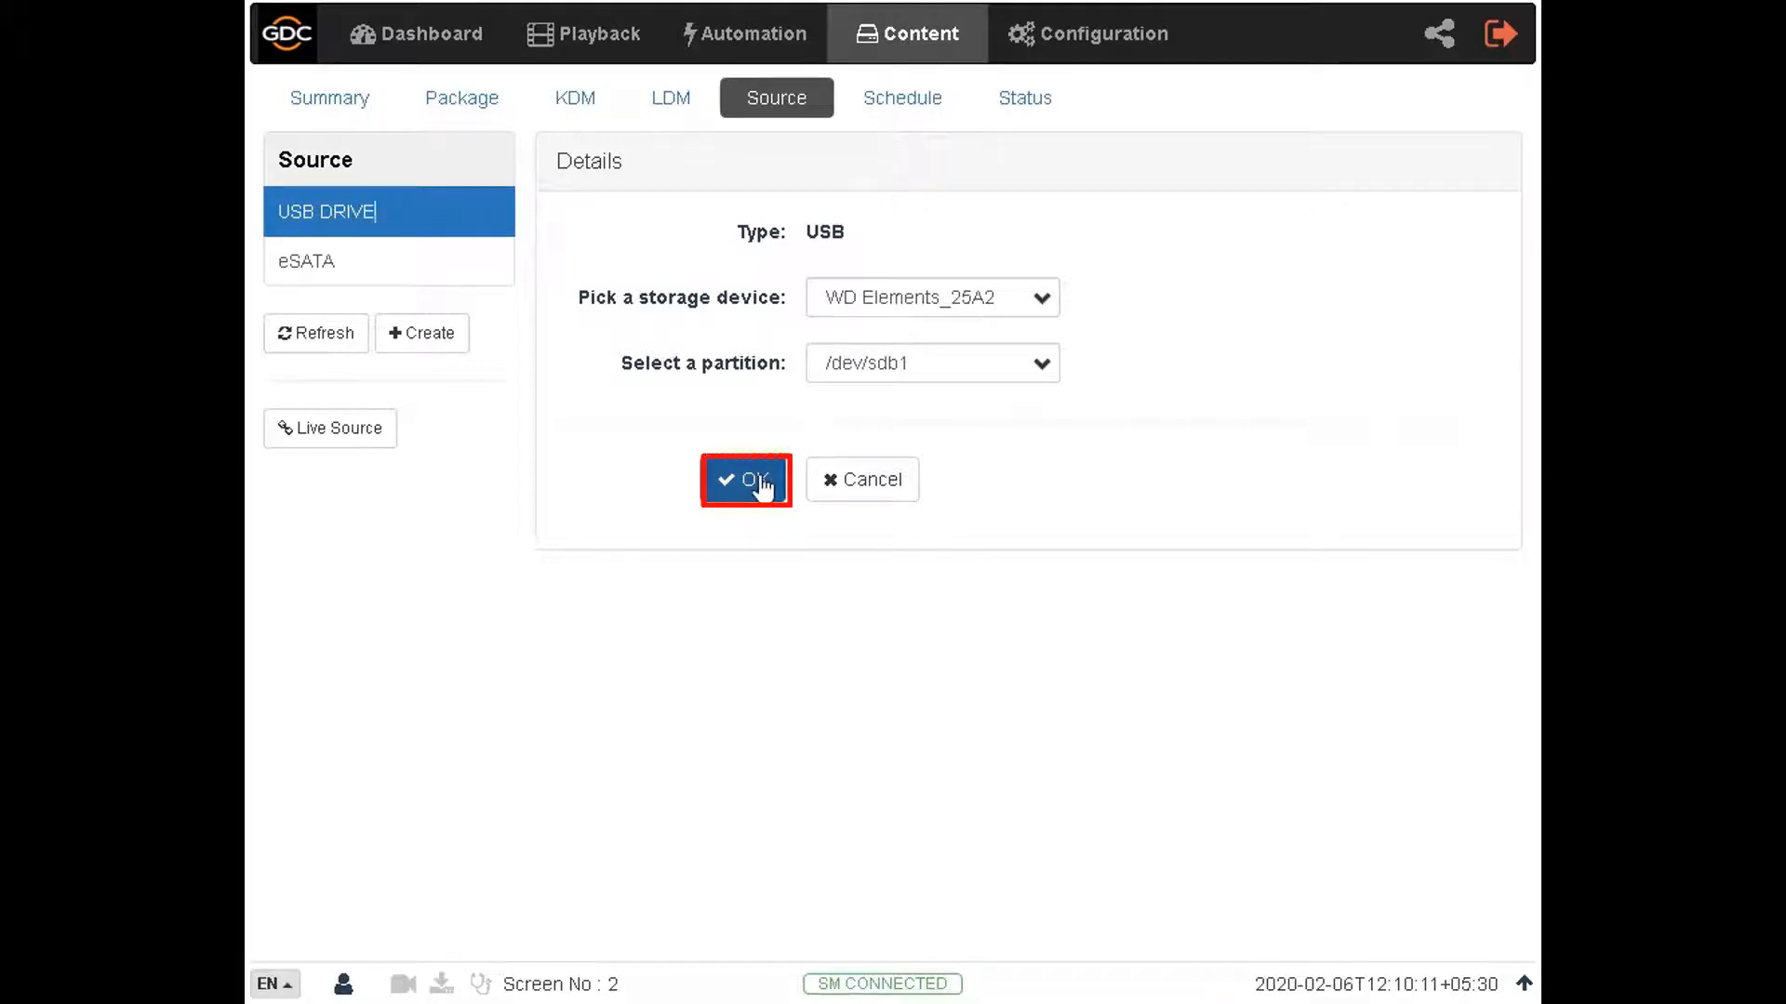
{"action": "left_click", "coordinate": [744, 478]}
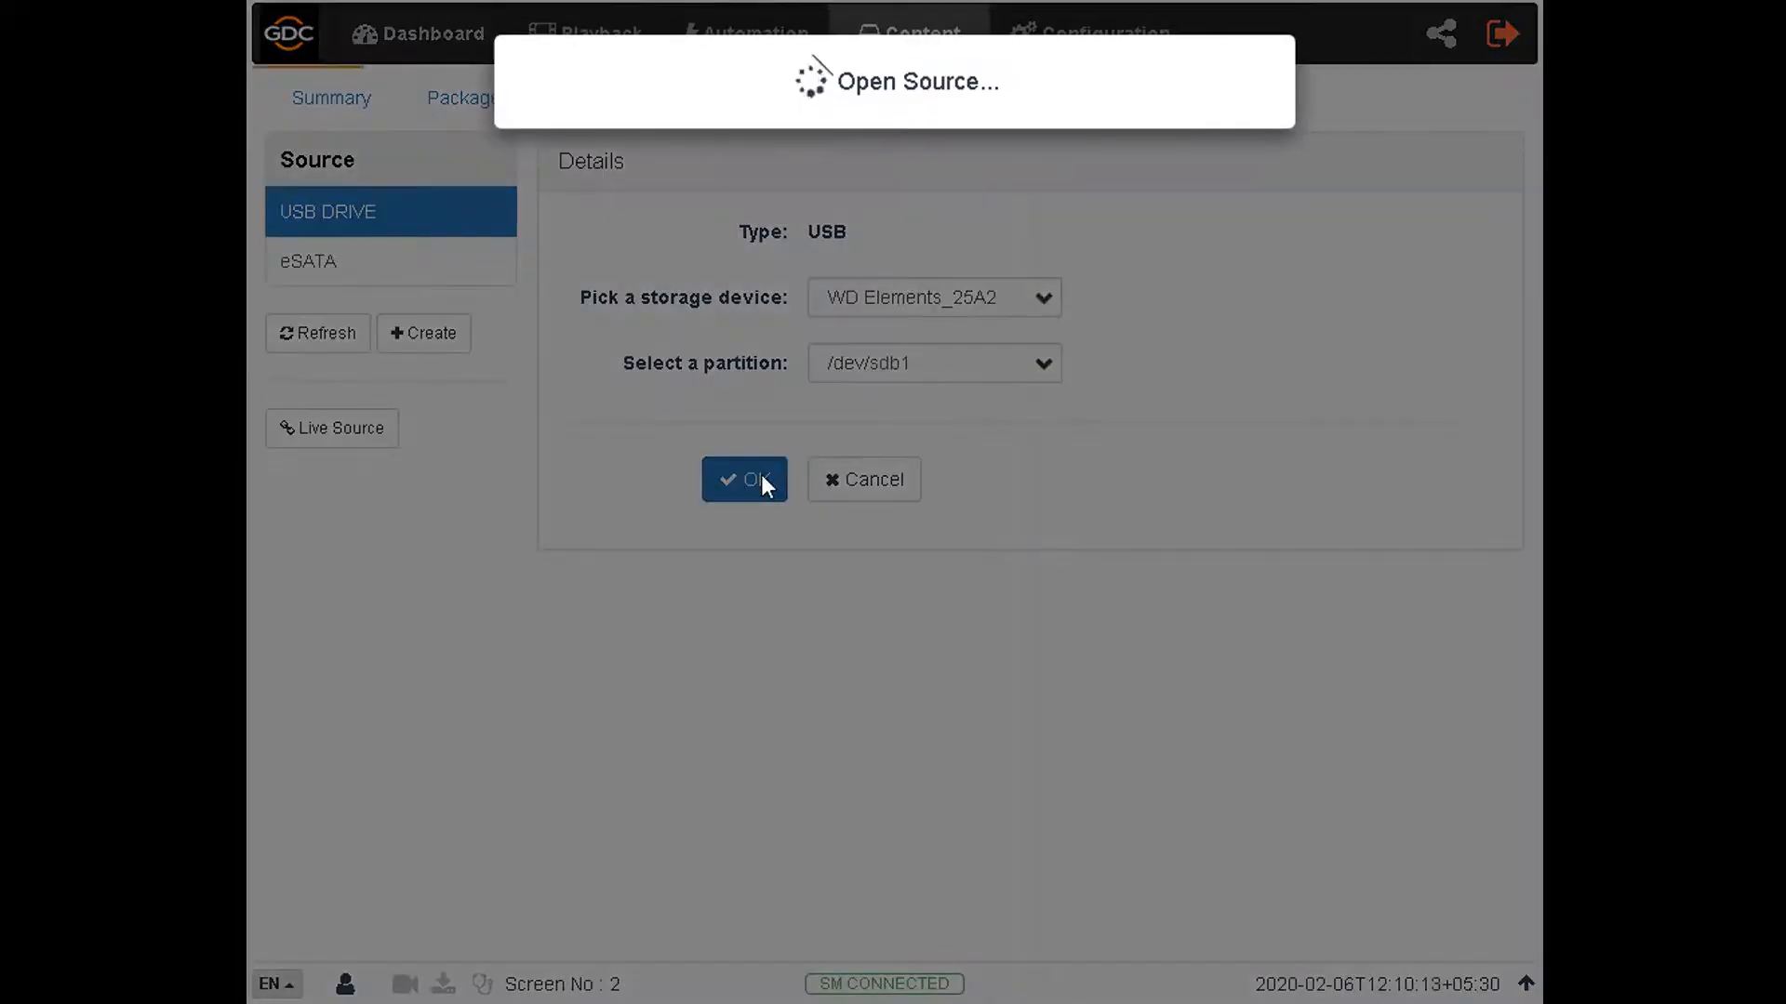
Step: Browse the drive's folders to 5527b083, listing the 08-GDC-TRAINING automation-event package
{"action": "left_click", "coordinate": [743, 478]}
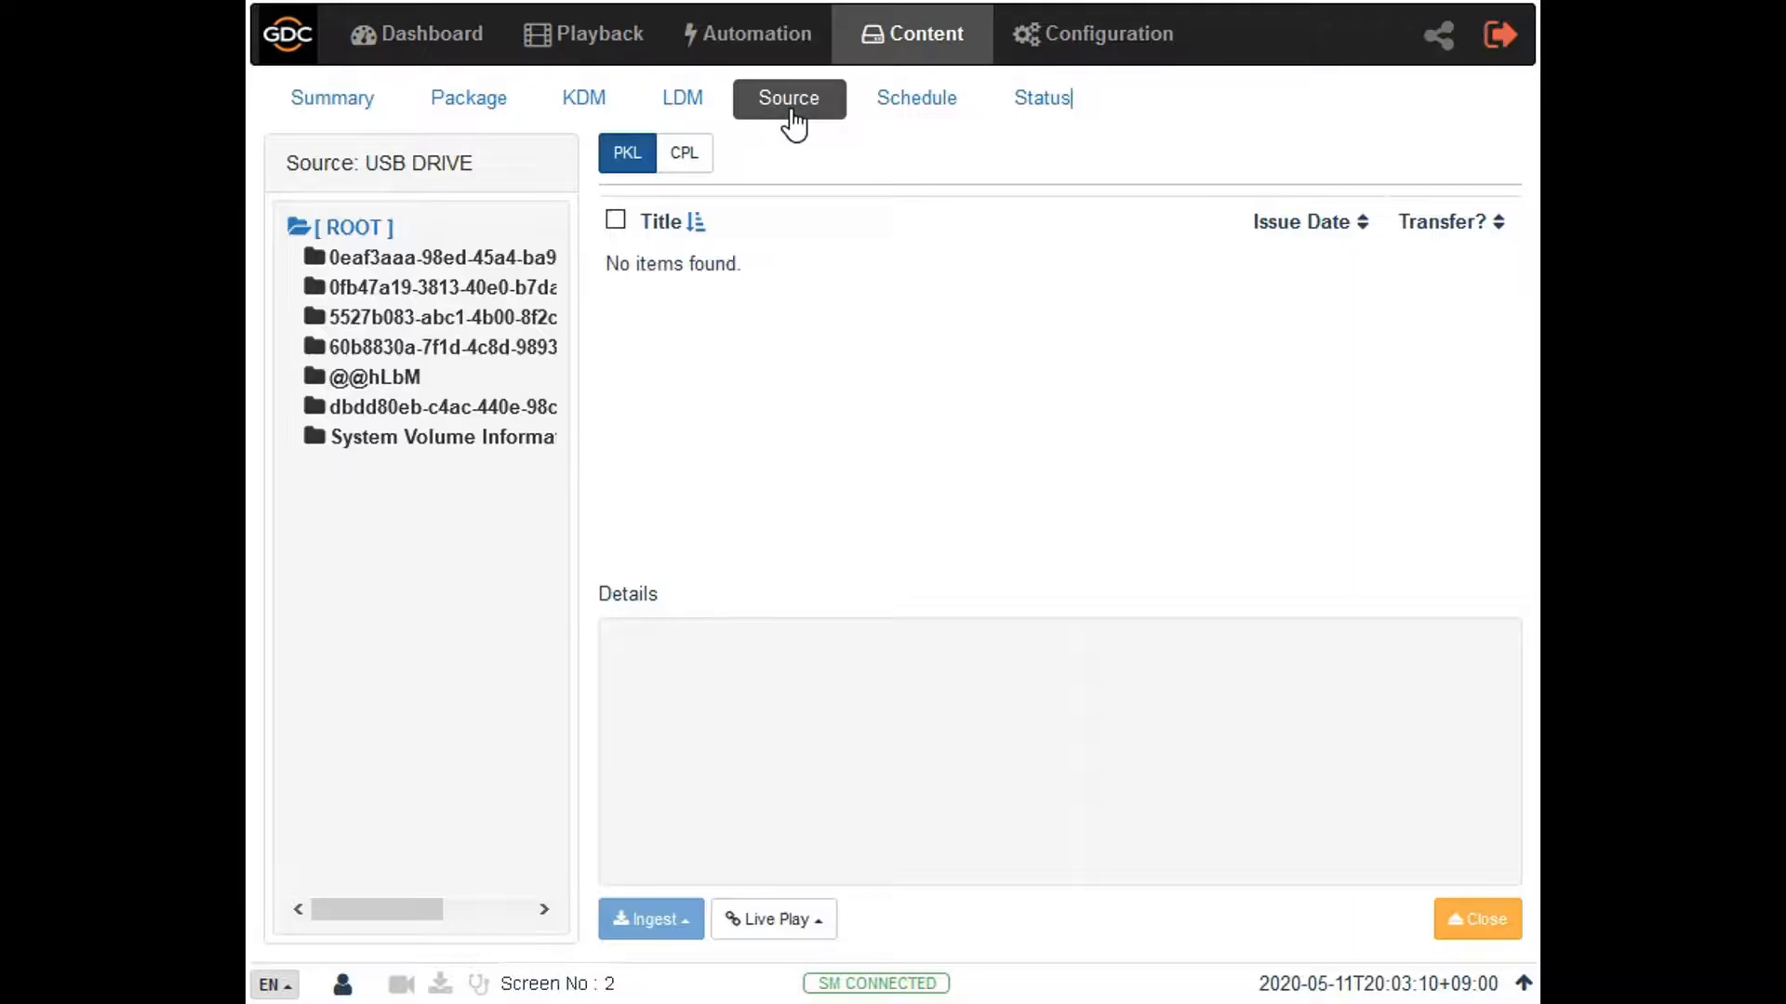
{"action": "left_click", "coordinate": [359, 227]}
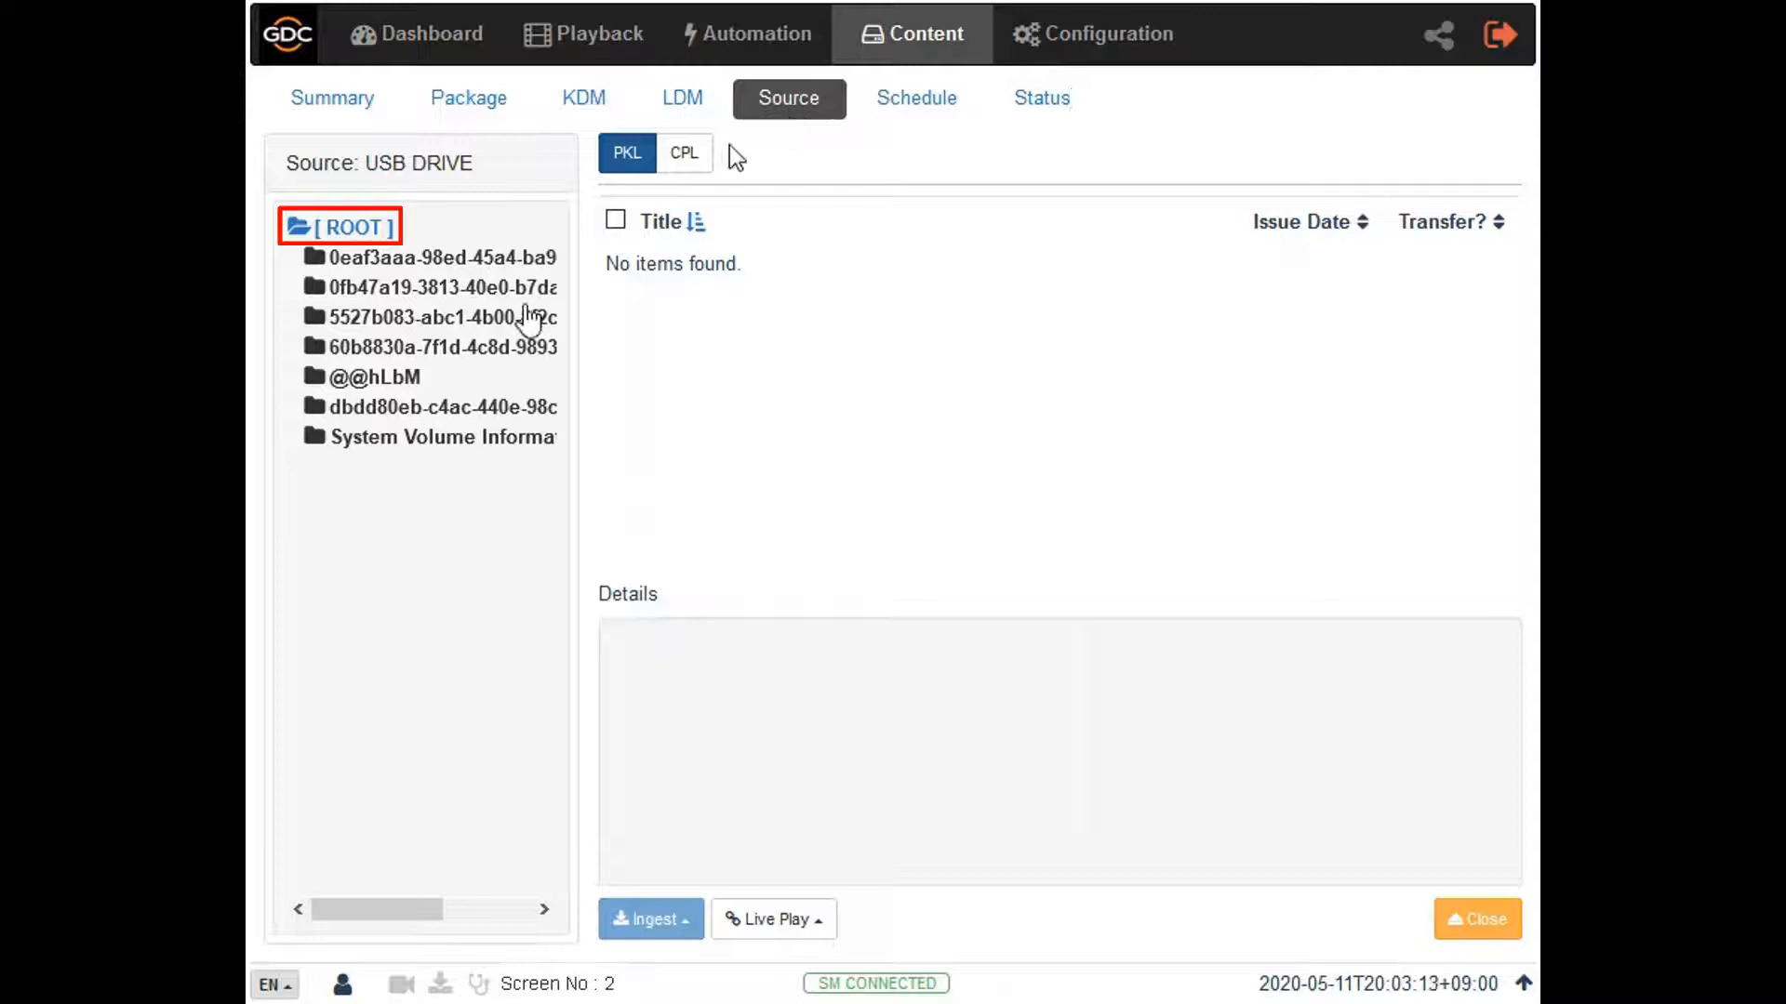
{"action": "left_click", "coordinate": [439, 316]}
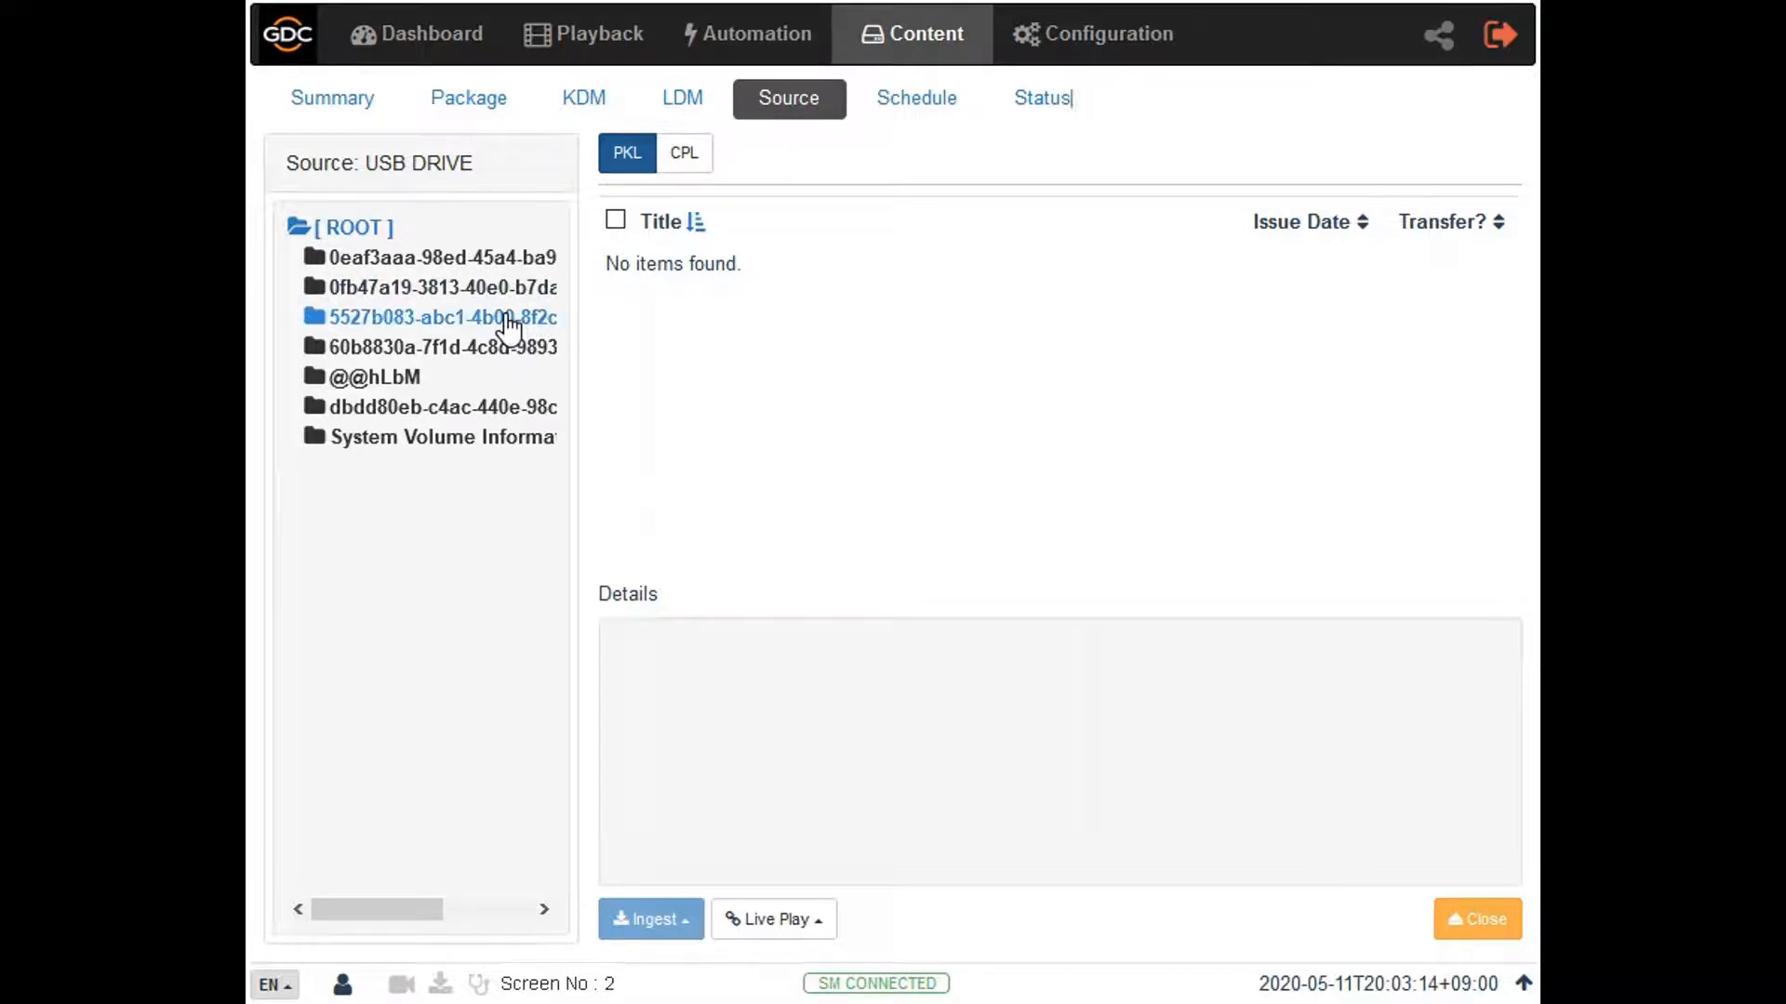
{"action": "mouse_move", "coordinate": [402, 231]}
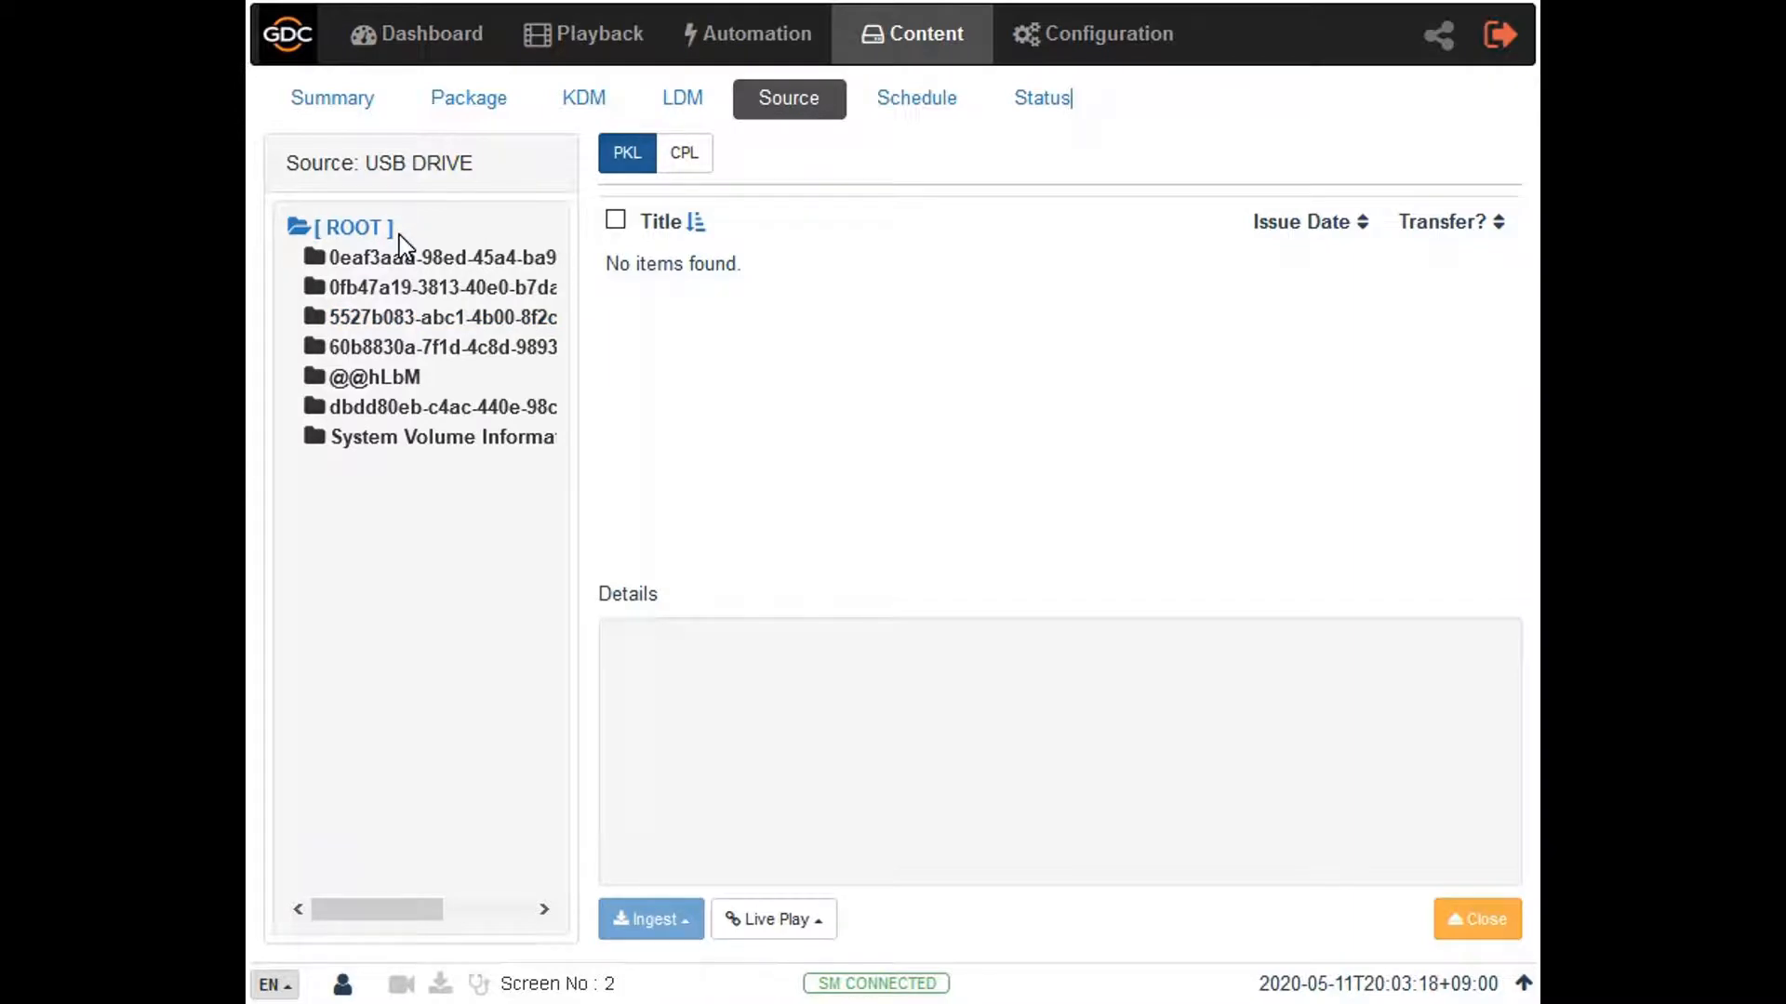
{"action": "left_click", "coordinate": [443, 286]}
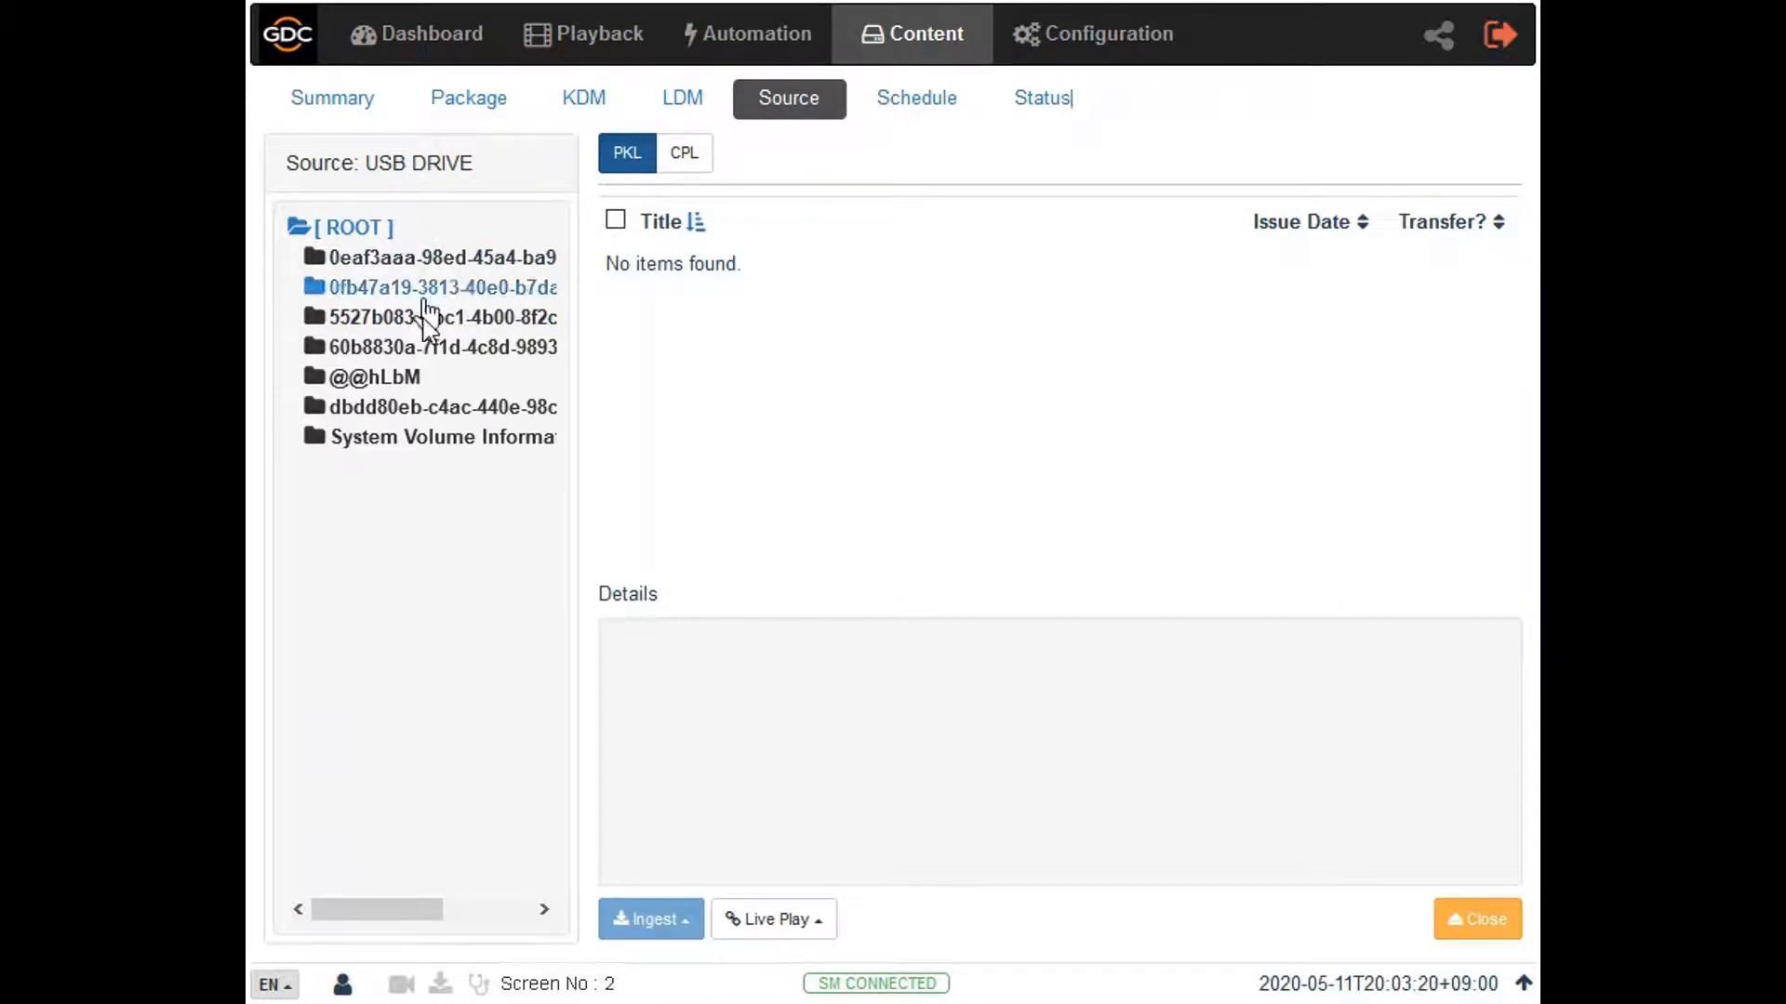
{"action": "left_click", "coordinate": [439, 316]}
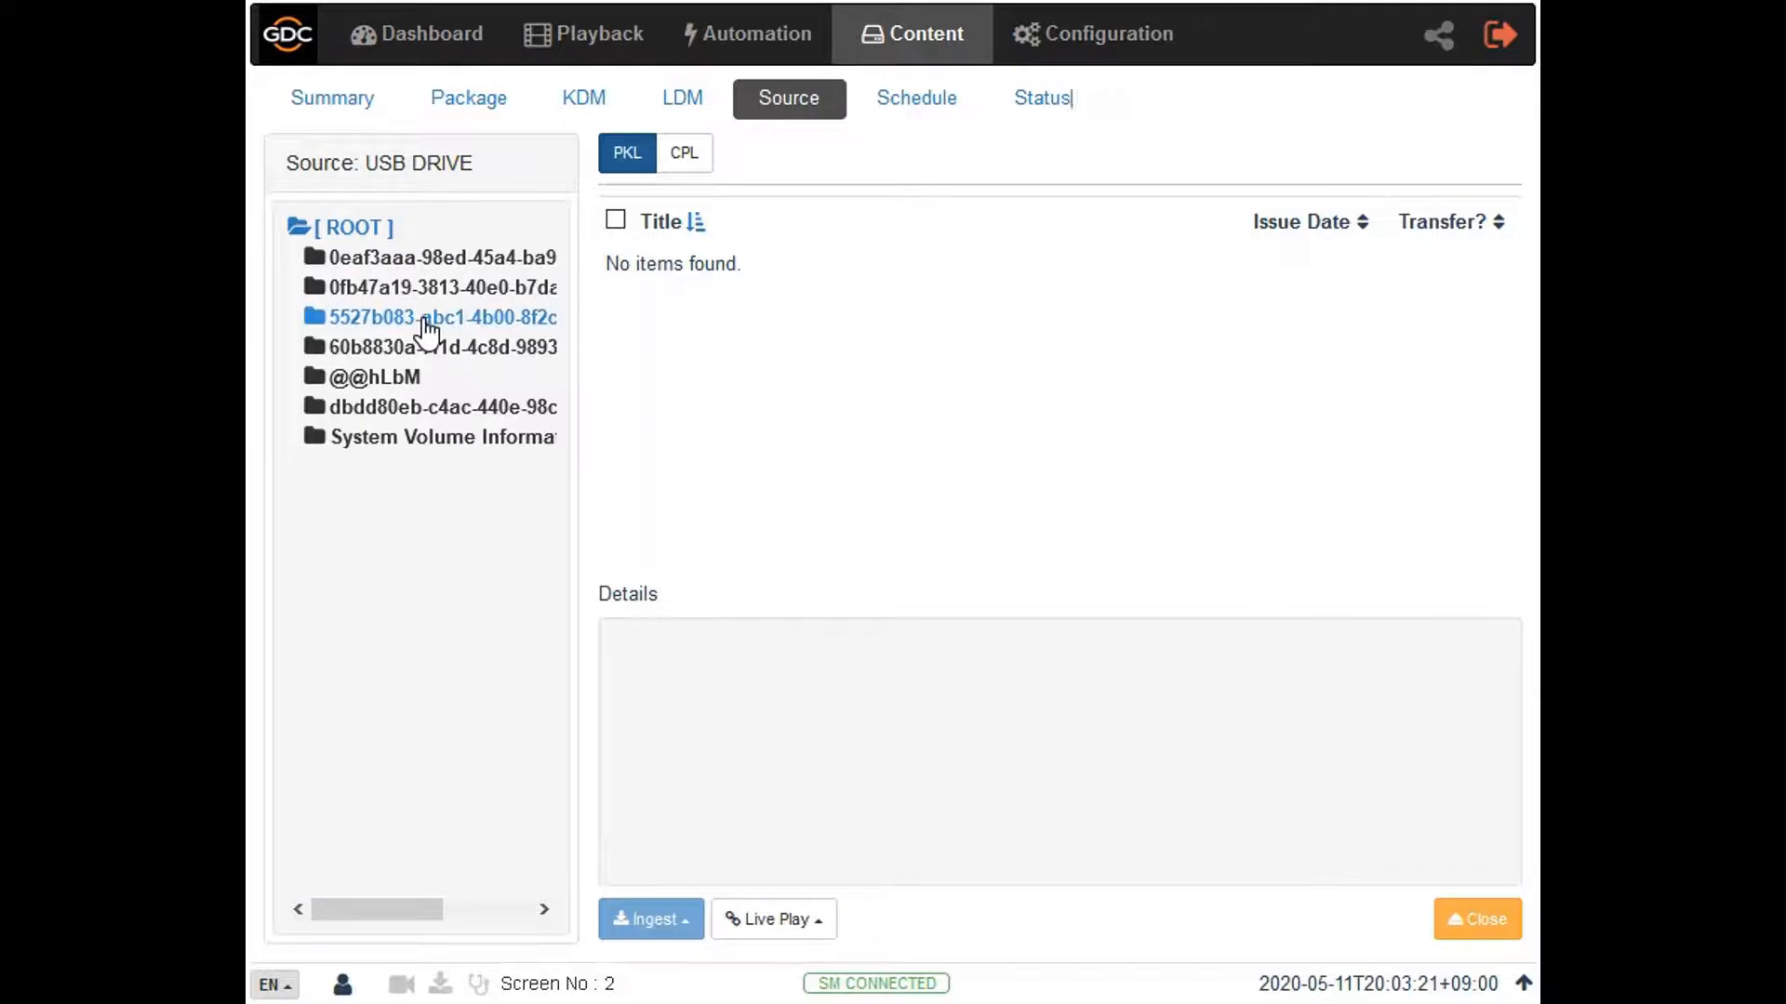
{"action": "left_click", "coordinate": [439, 316]}
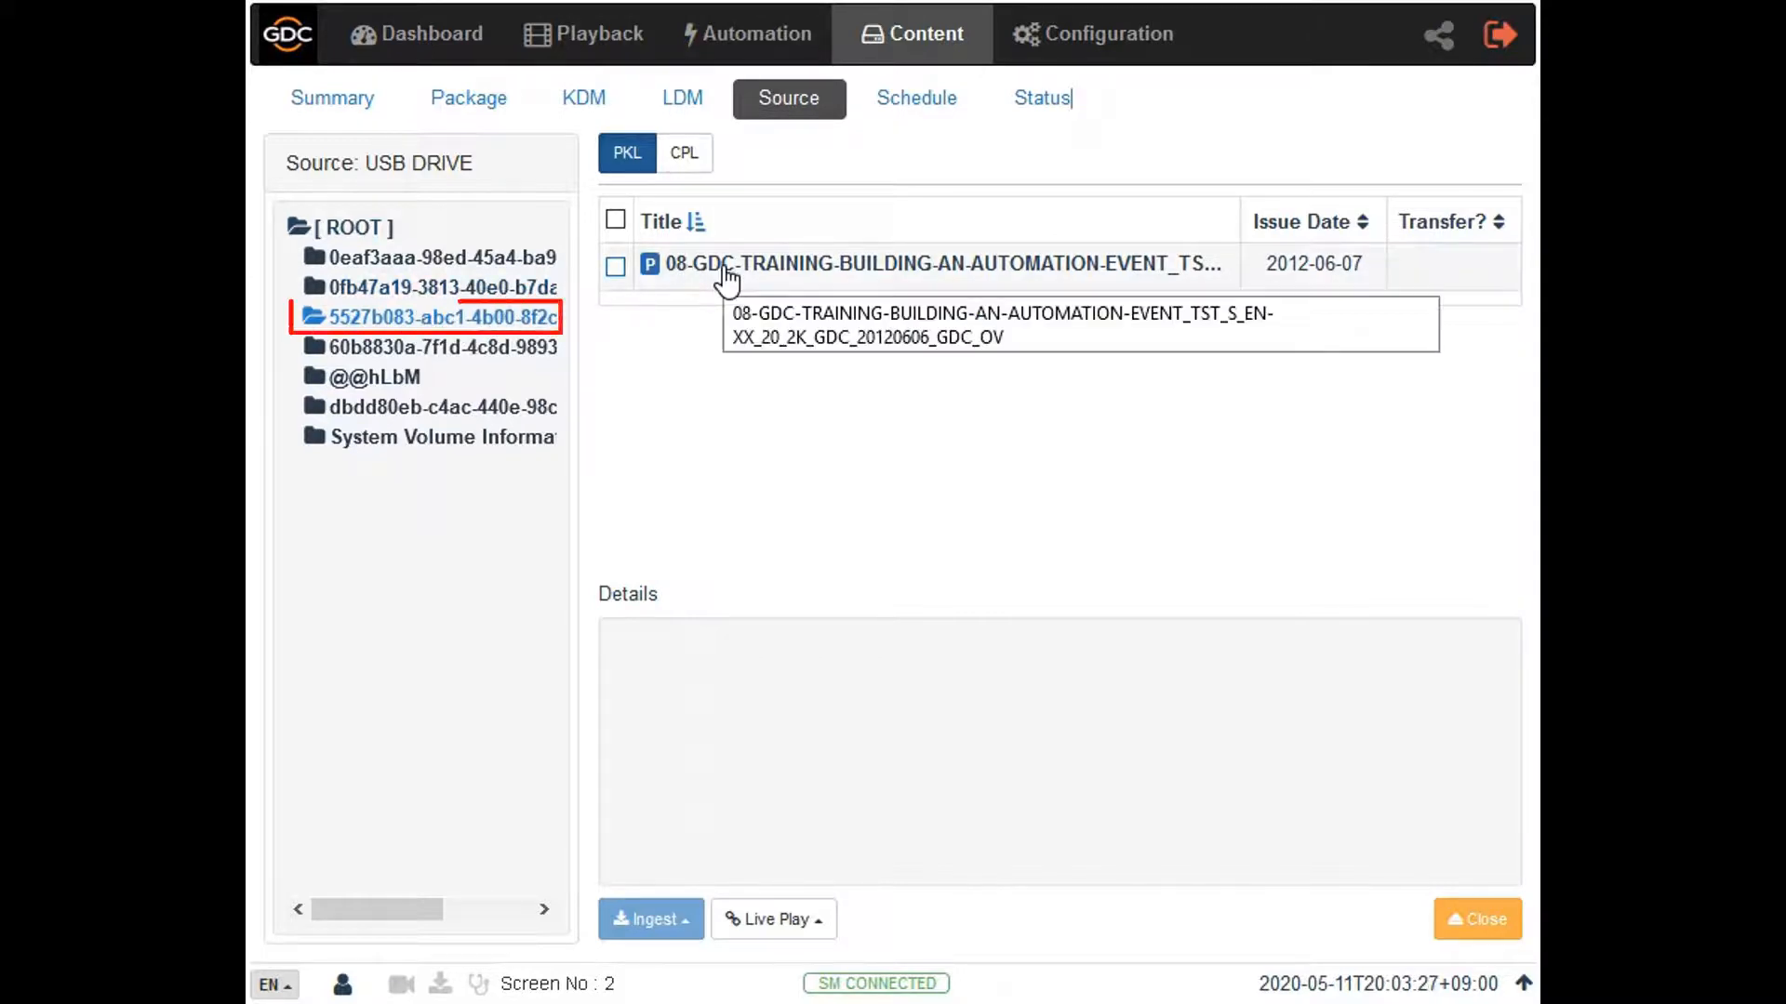
Step: Ingest the selected 08-GDC-TRAINING automation-event package onto the server, showing In Progress
{"action": "left_click", "coordinate": [616, 264]}
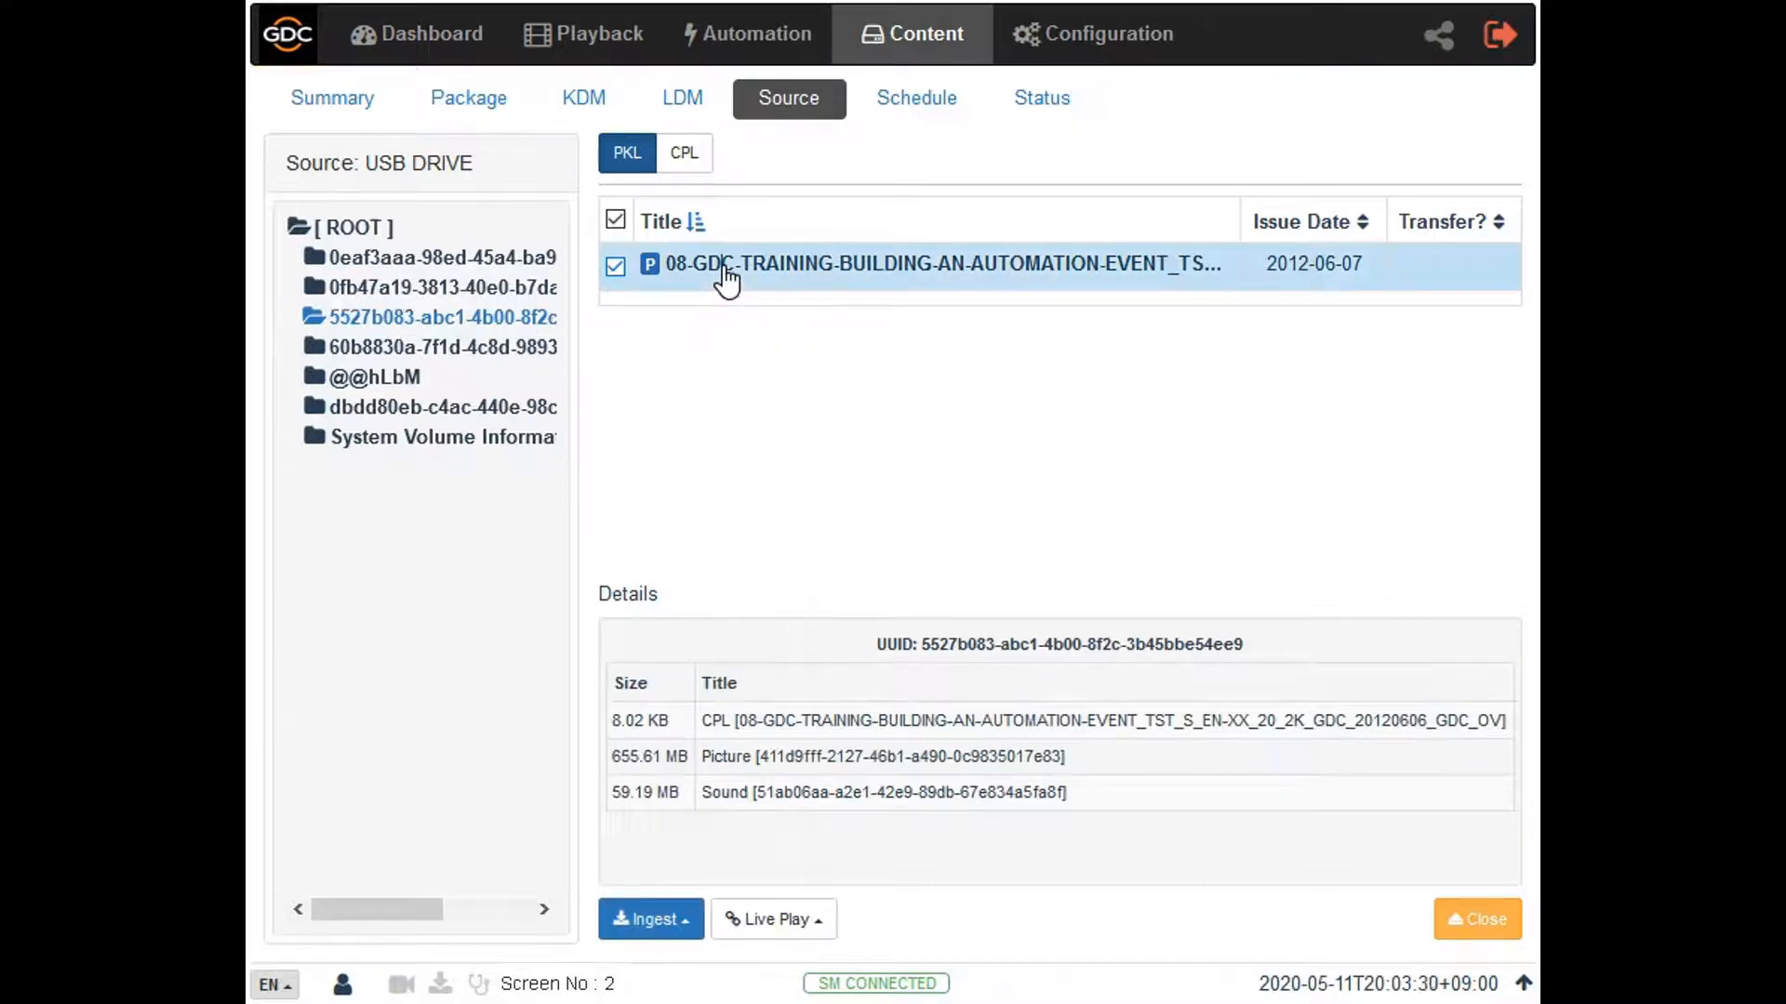
{"action": "left_click", "coordinate": [615, 266]}
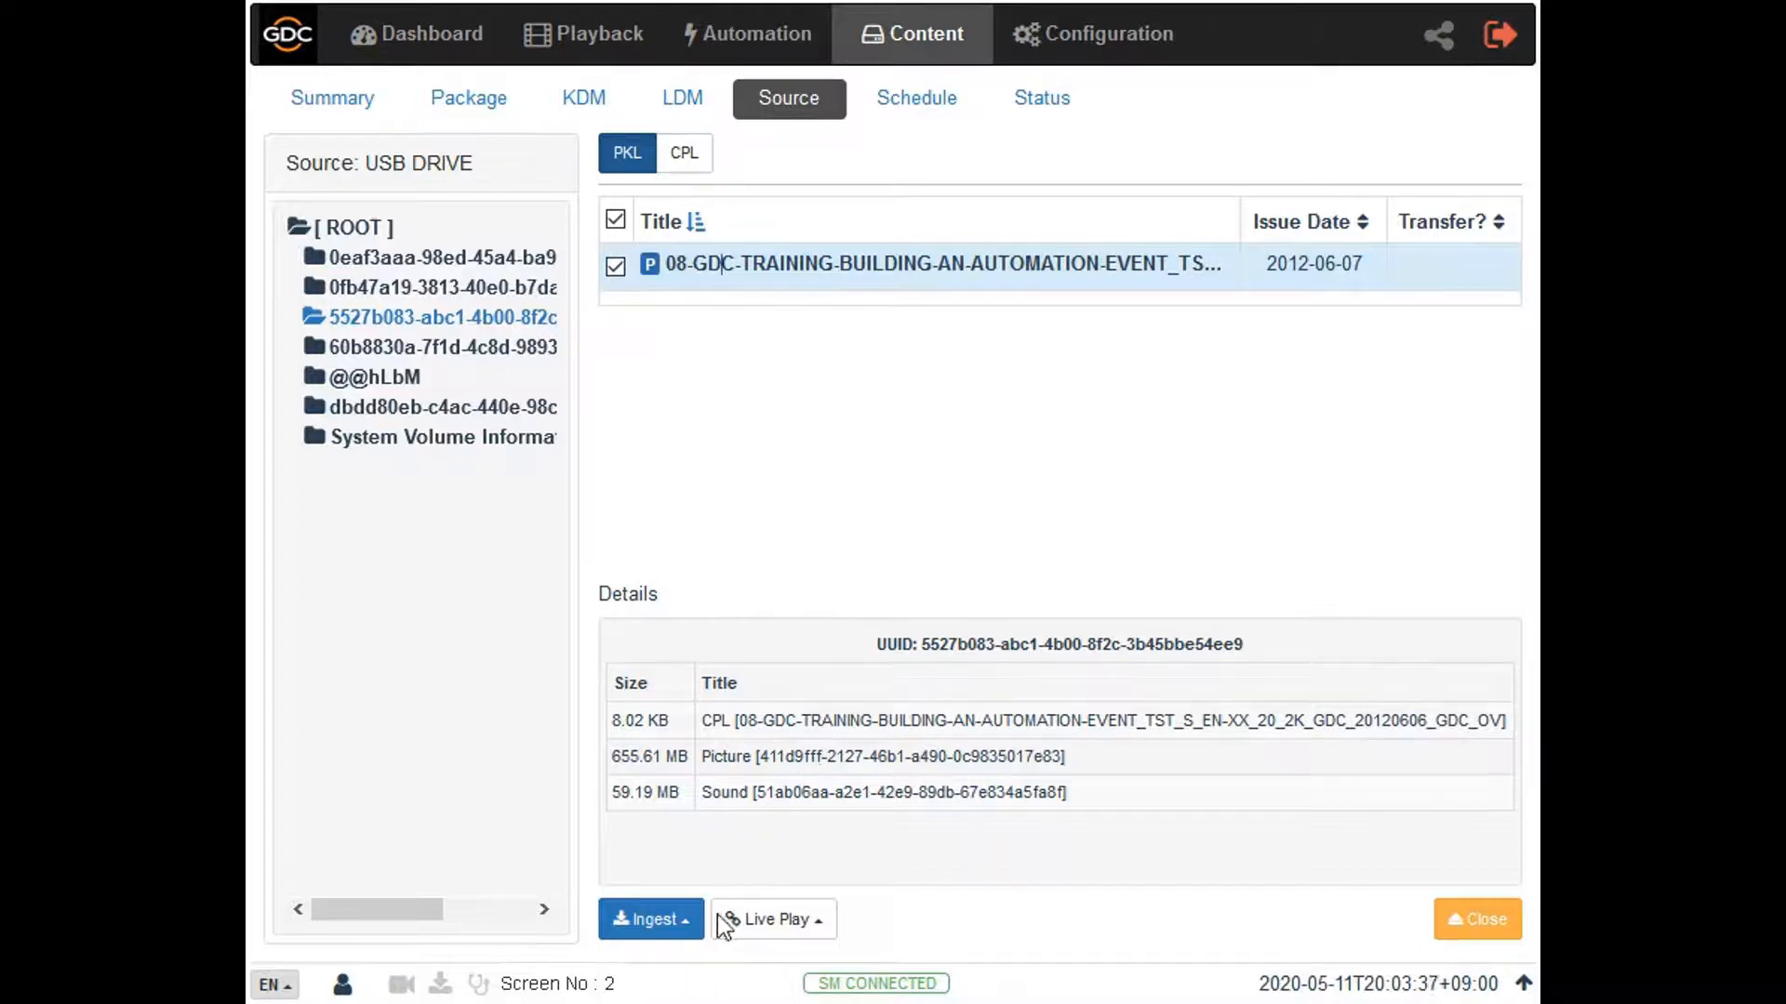
{"action": "left_click", "coordinate": [651, 919]}
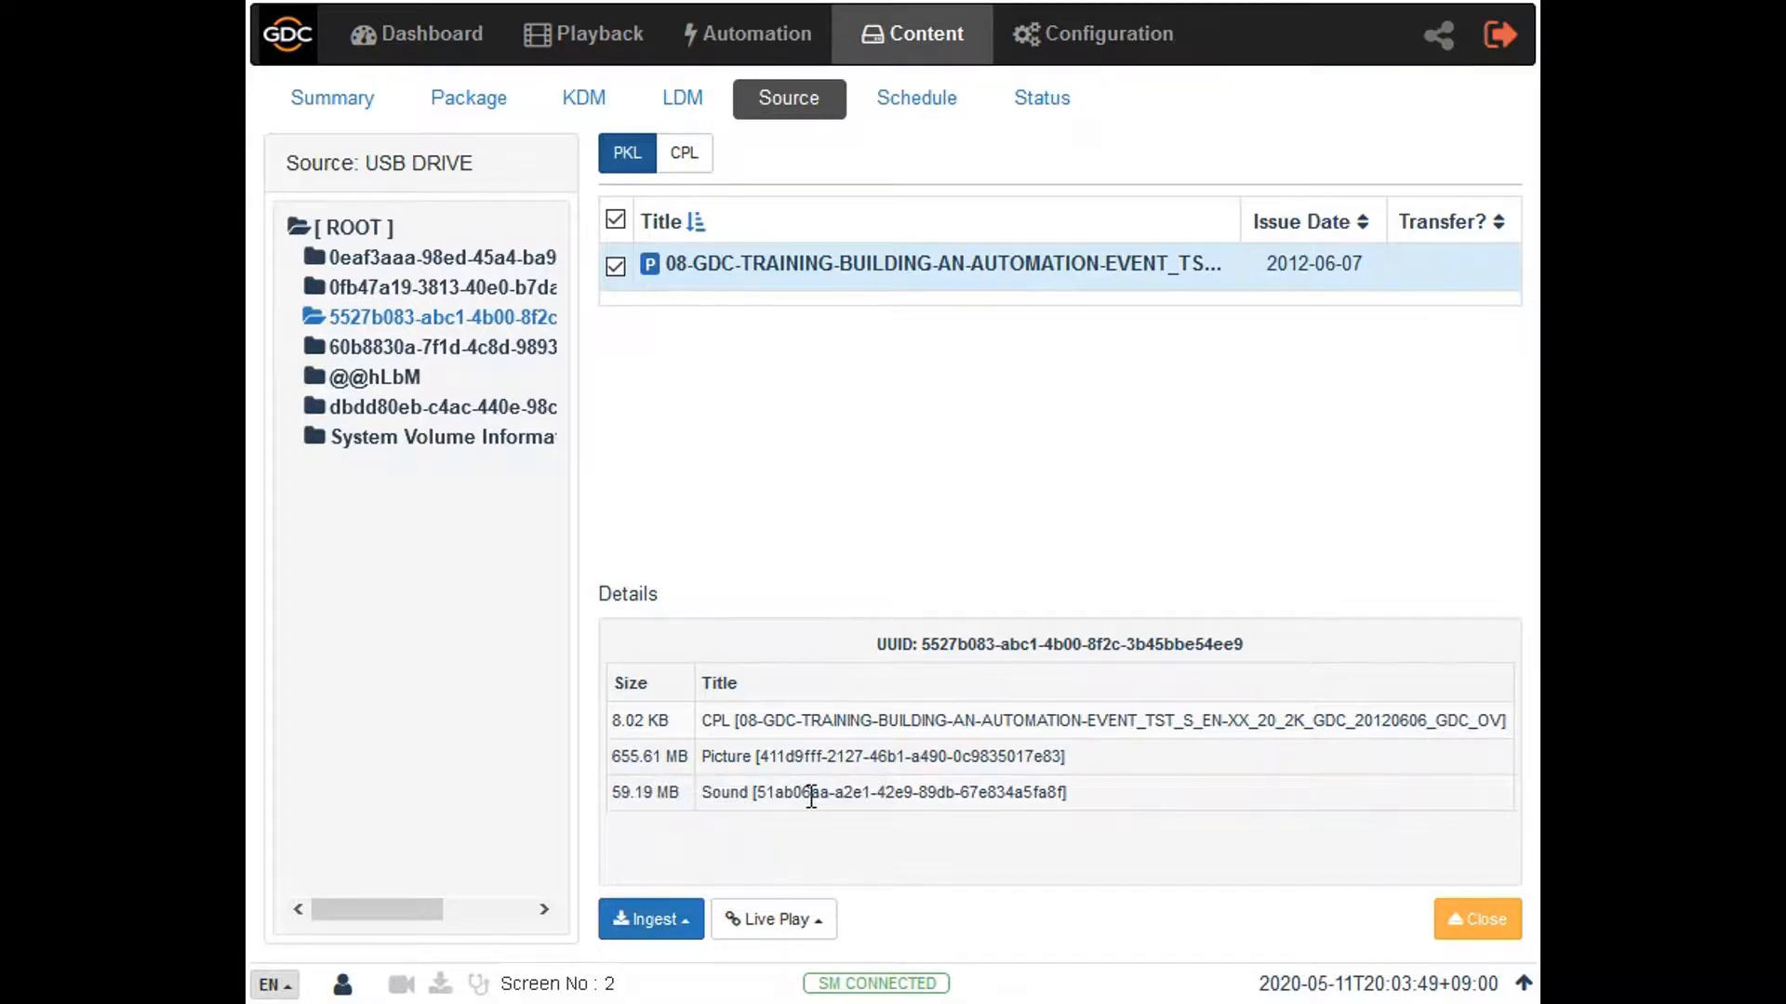
{"action": "left_click", "coordinate": [643, 918]}
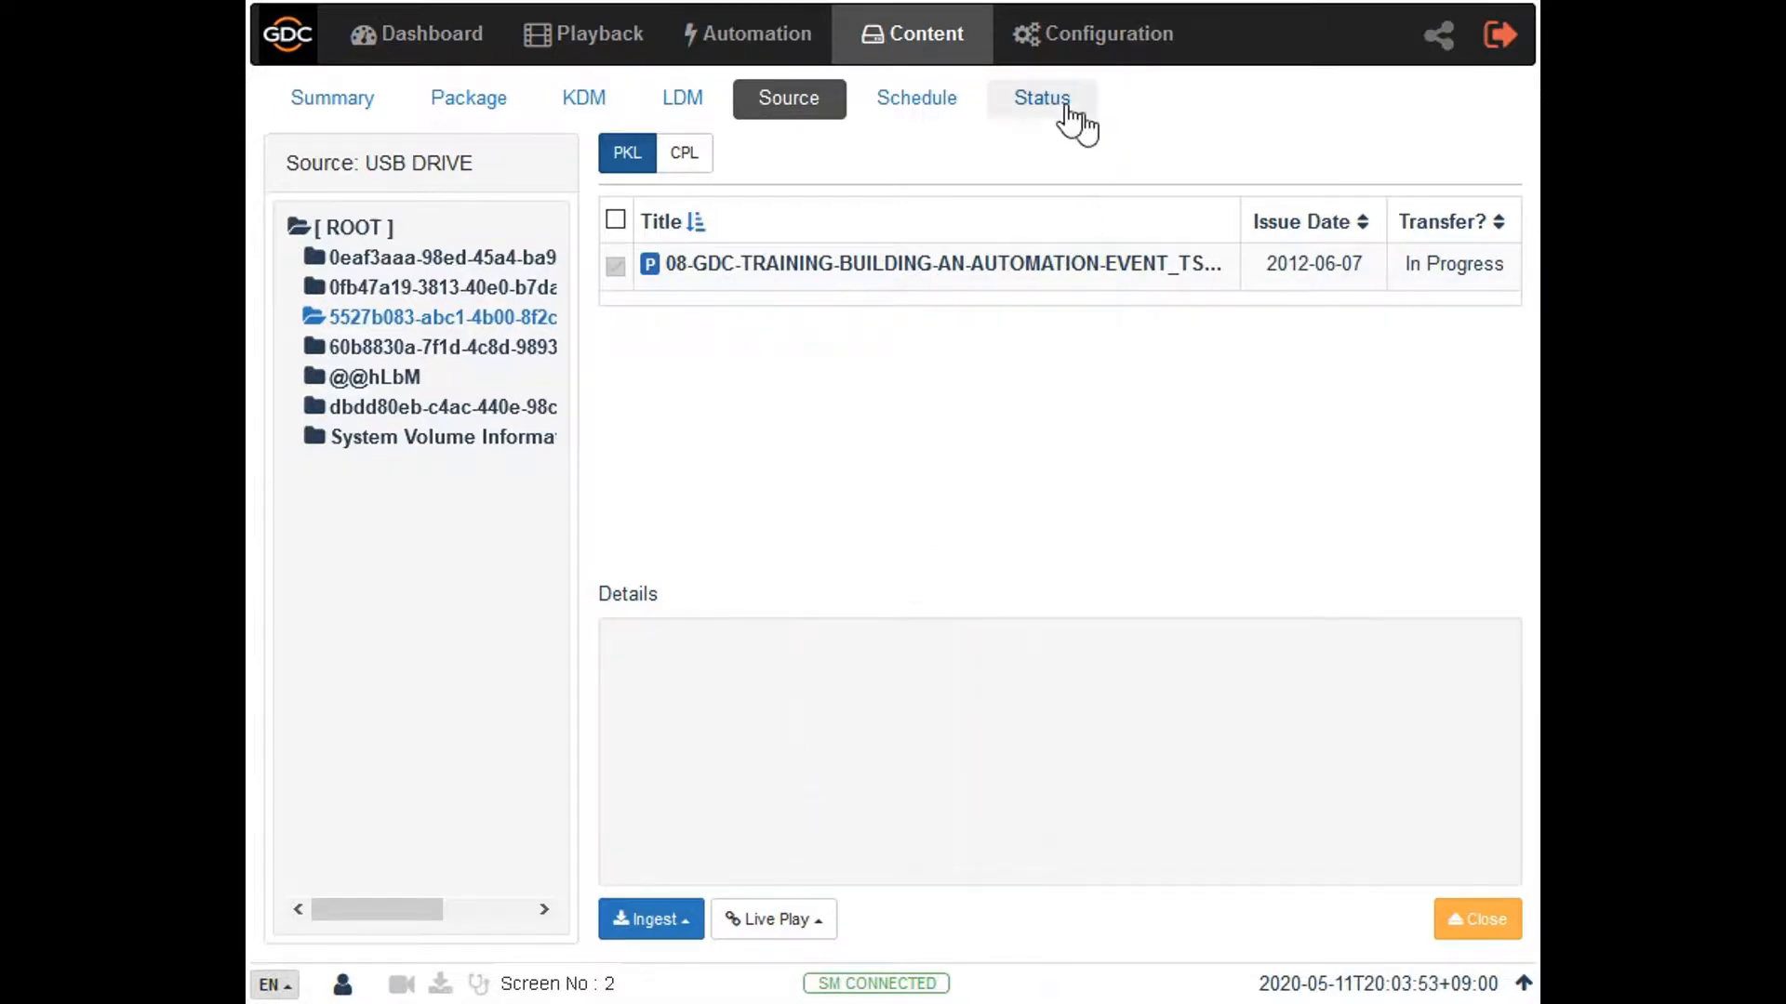
{"action": "left_click", "coordinate": [1038, 99]}
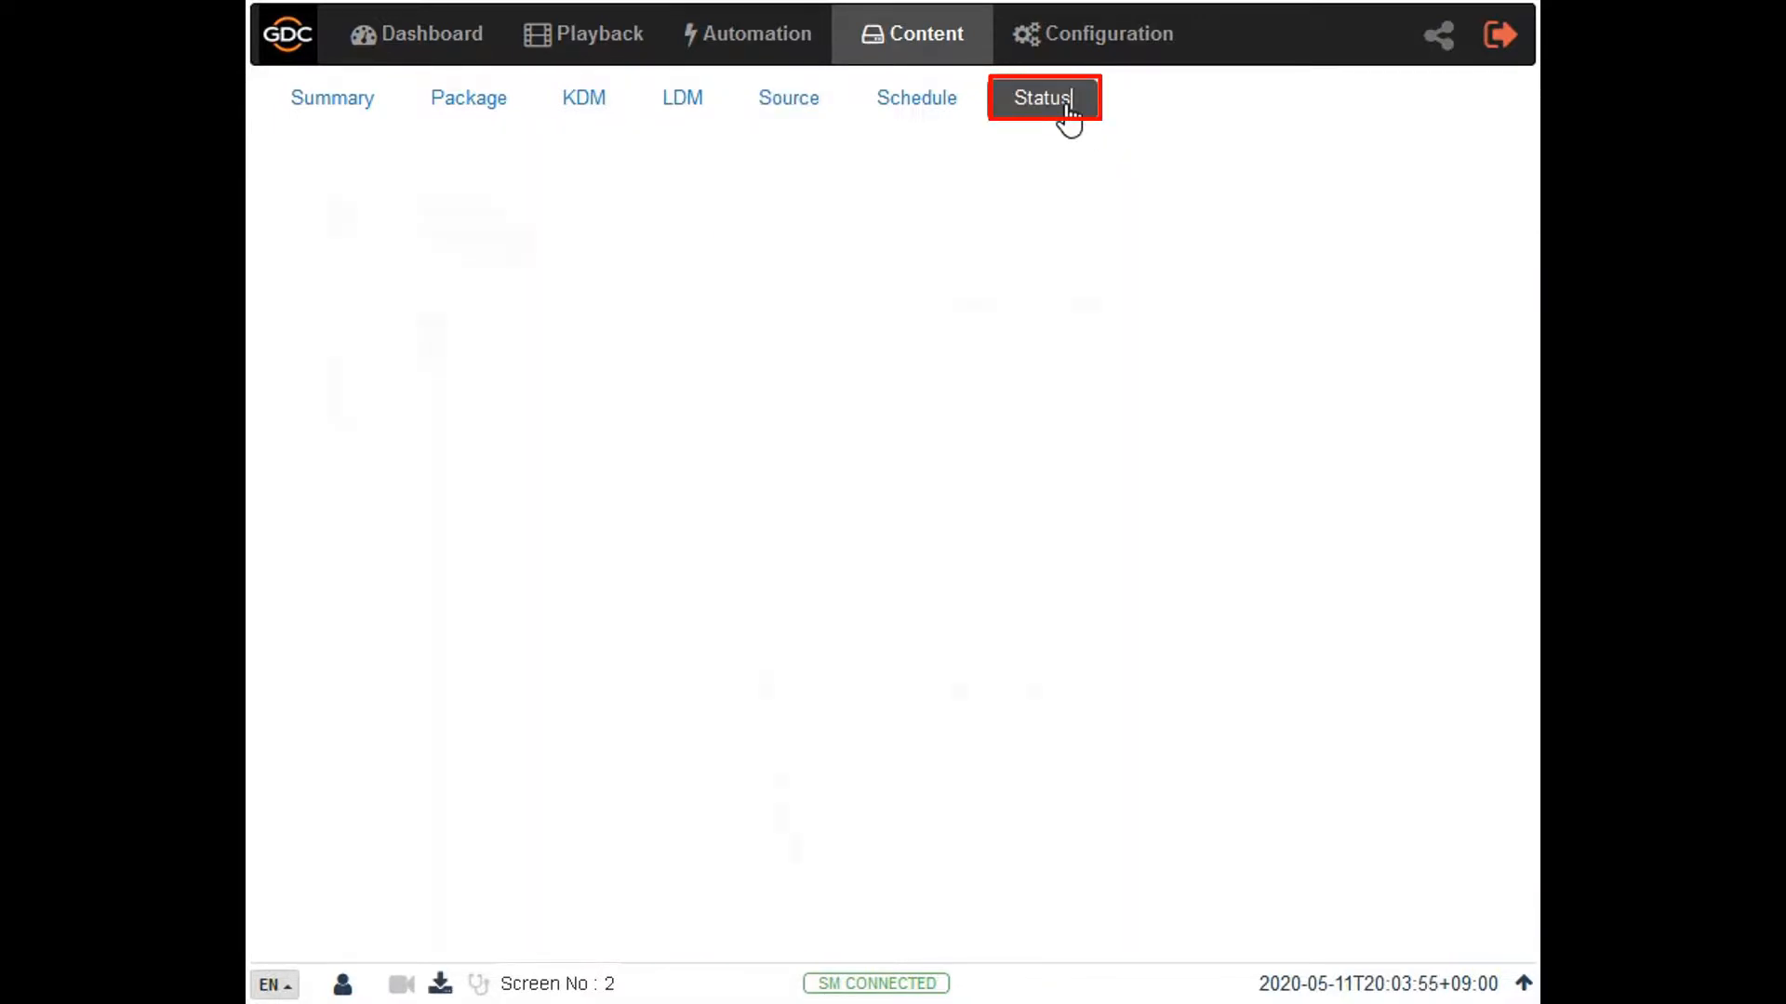
Step: Select the ingest job to confirm it Finished at 100% with 749.53 M transferred
{"action": "left_click", "coordinate": [1041, 99]}
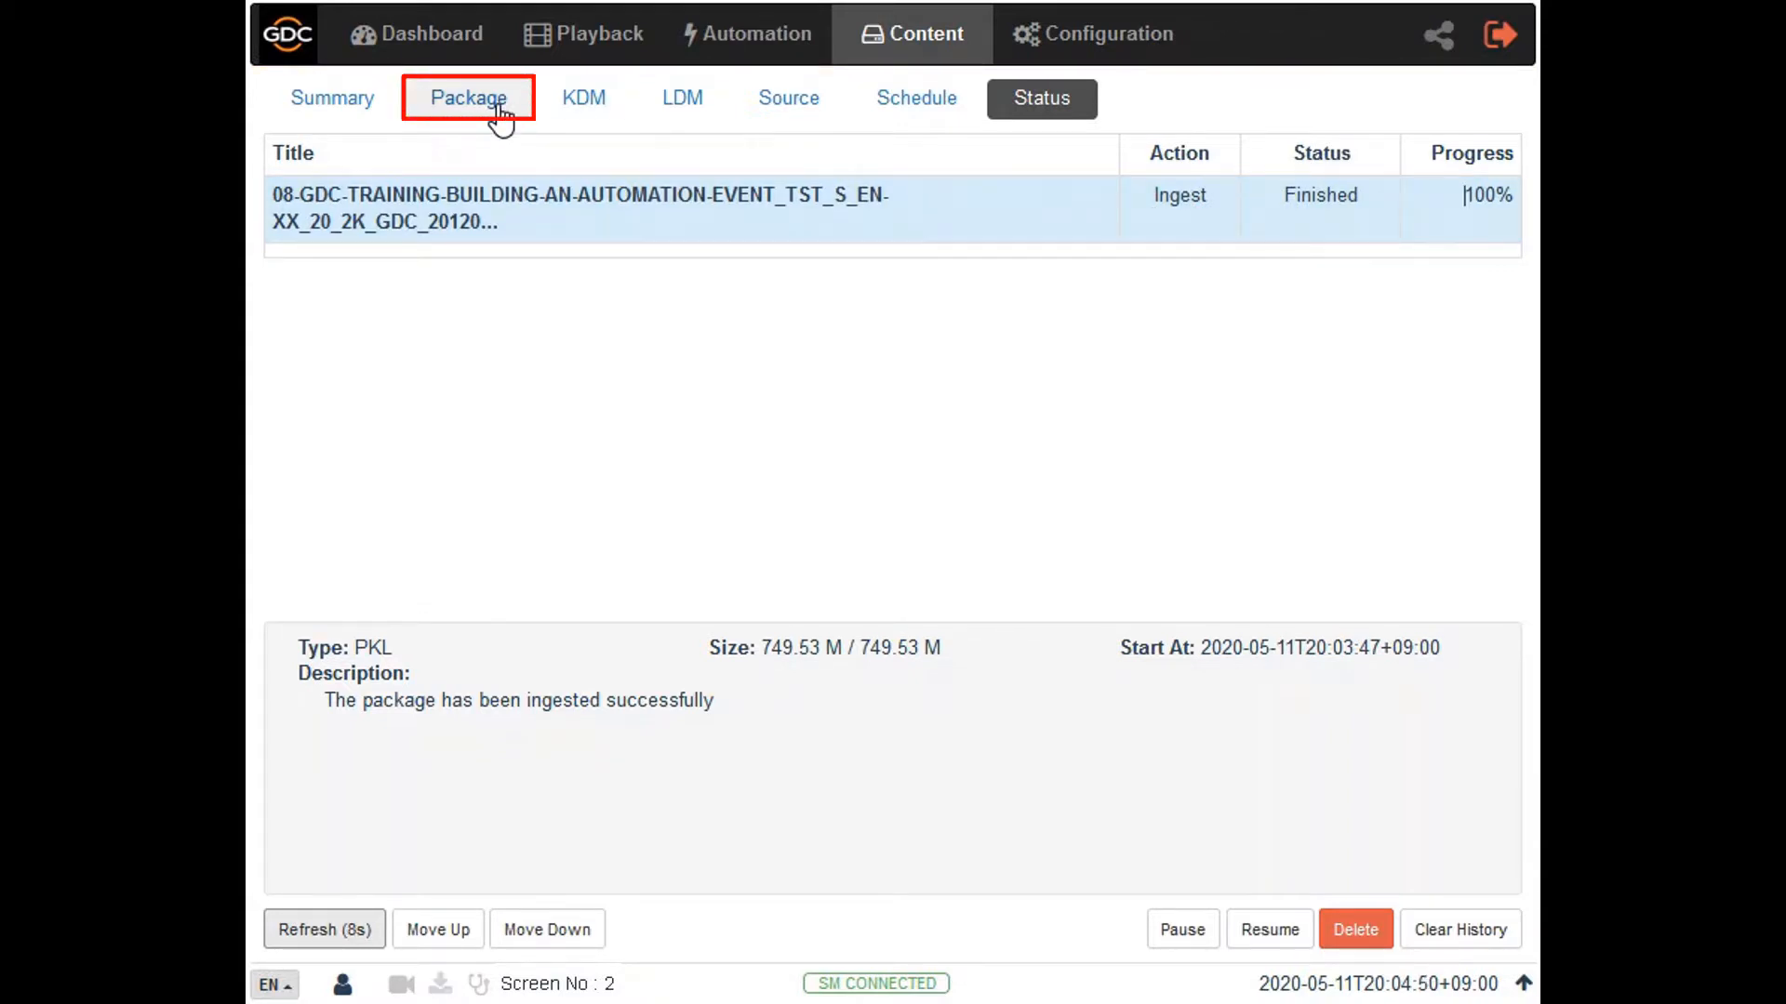
Step: Filter the server's package list by 'BUILDING' and tick the 08-GDC-TRAINING automation-event package
{"action": "left_click", "coordinate": [467, 98]}
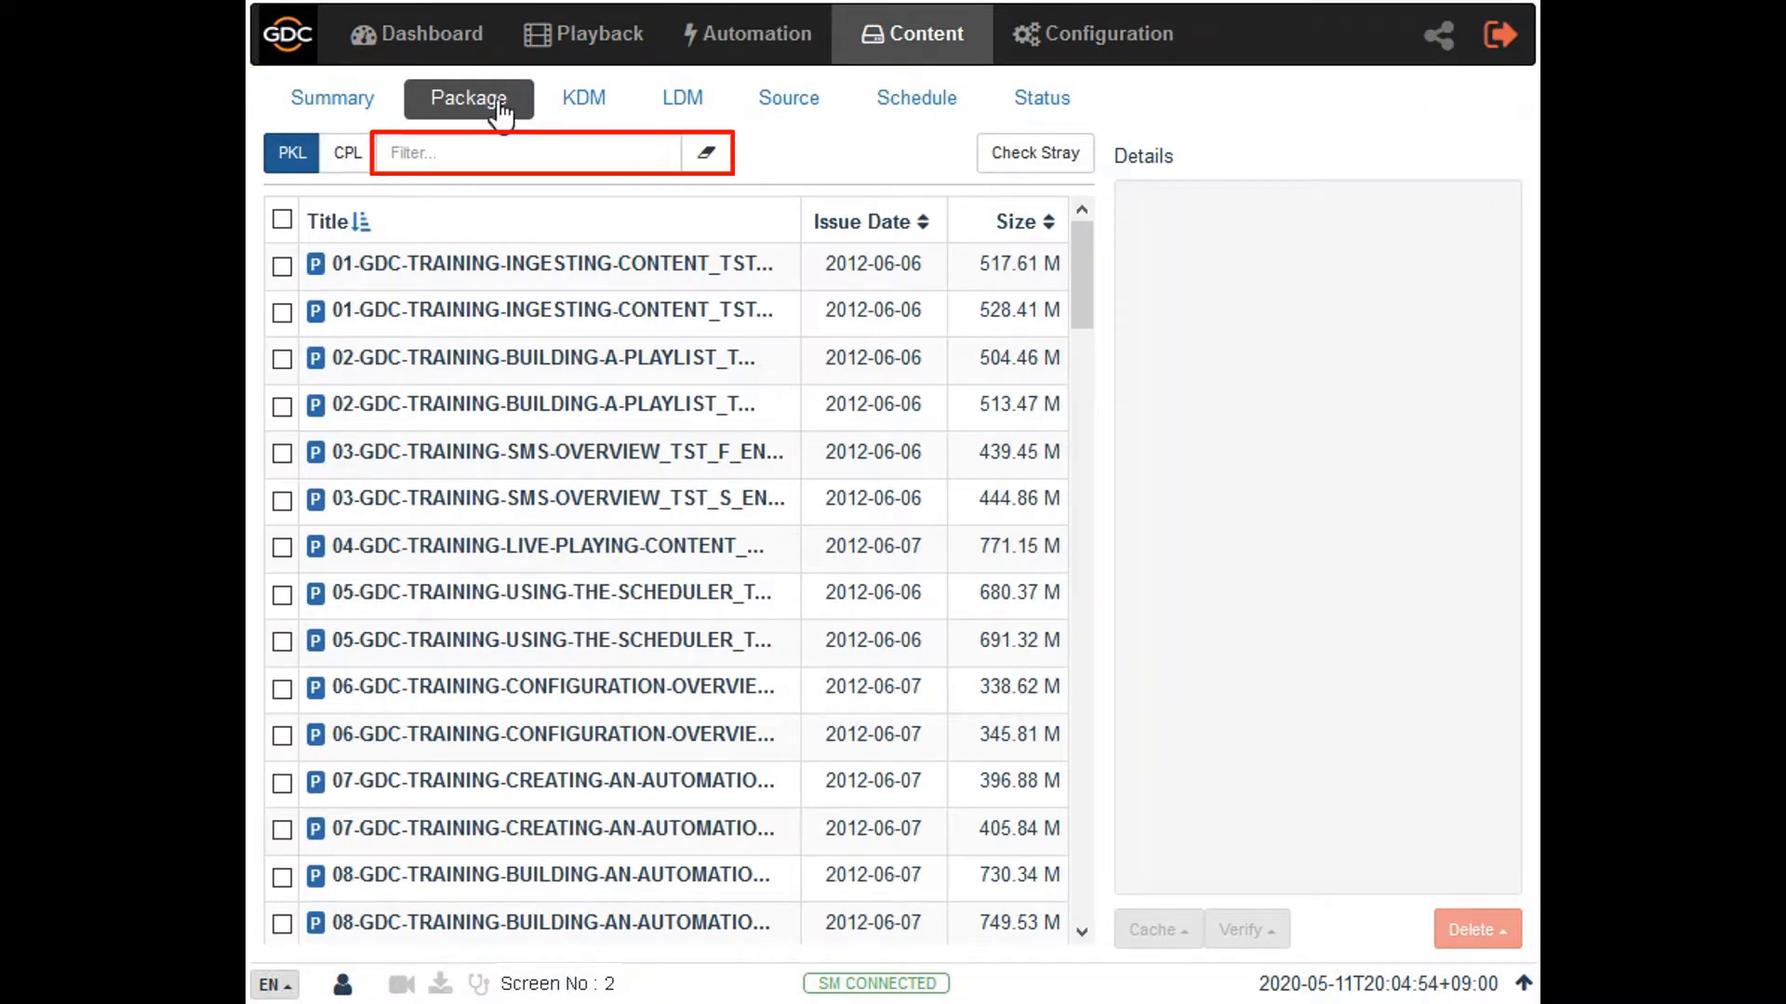
{"action": "left_click", "coordinate": [525, 153]}
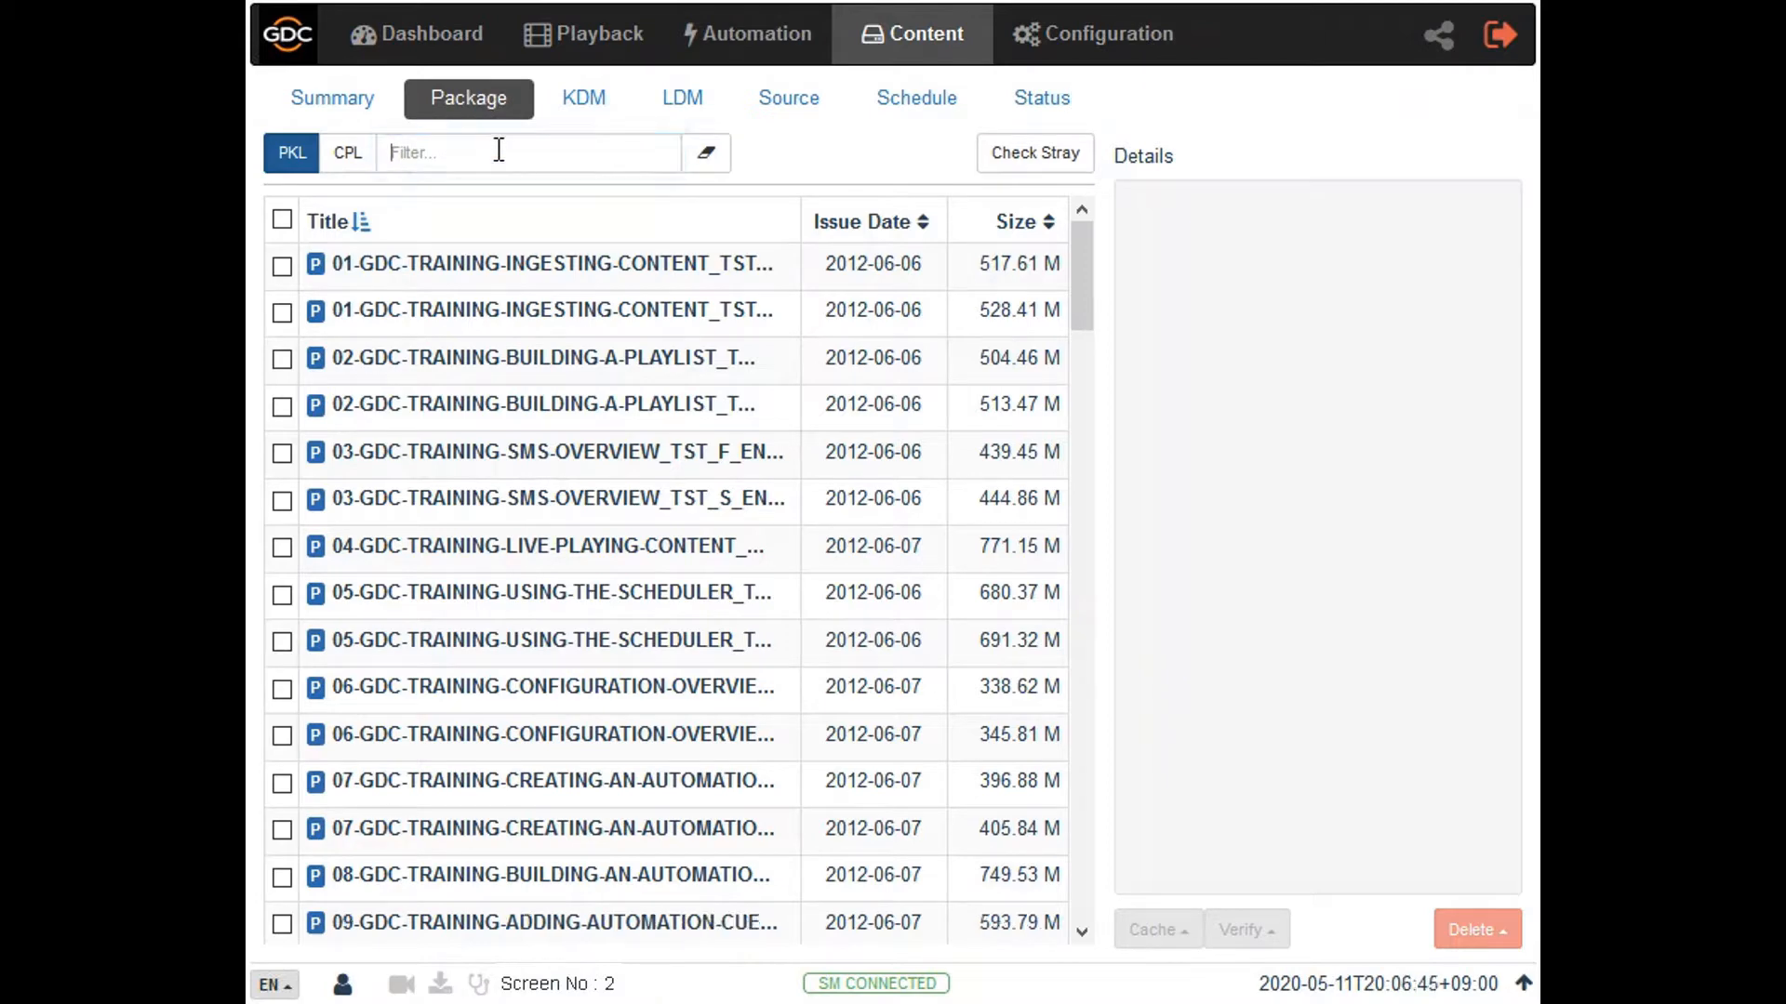
{"action": "left_click", "coordinate": [527, 150]}
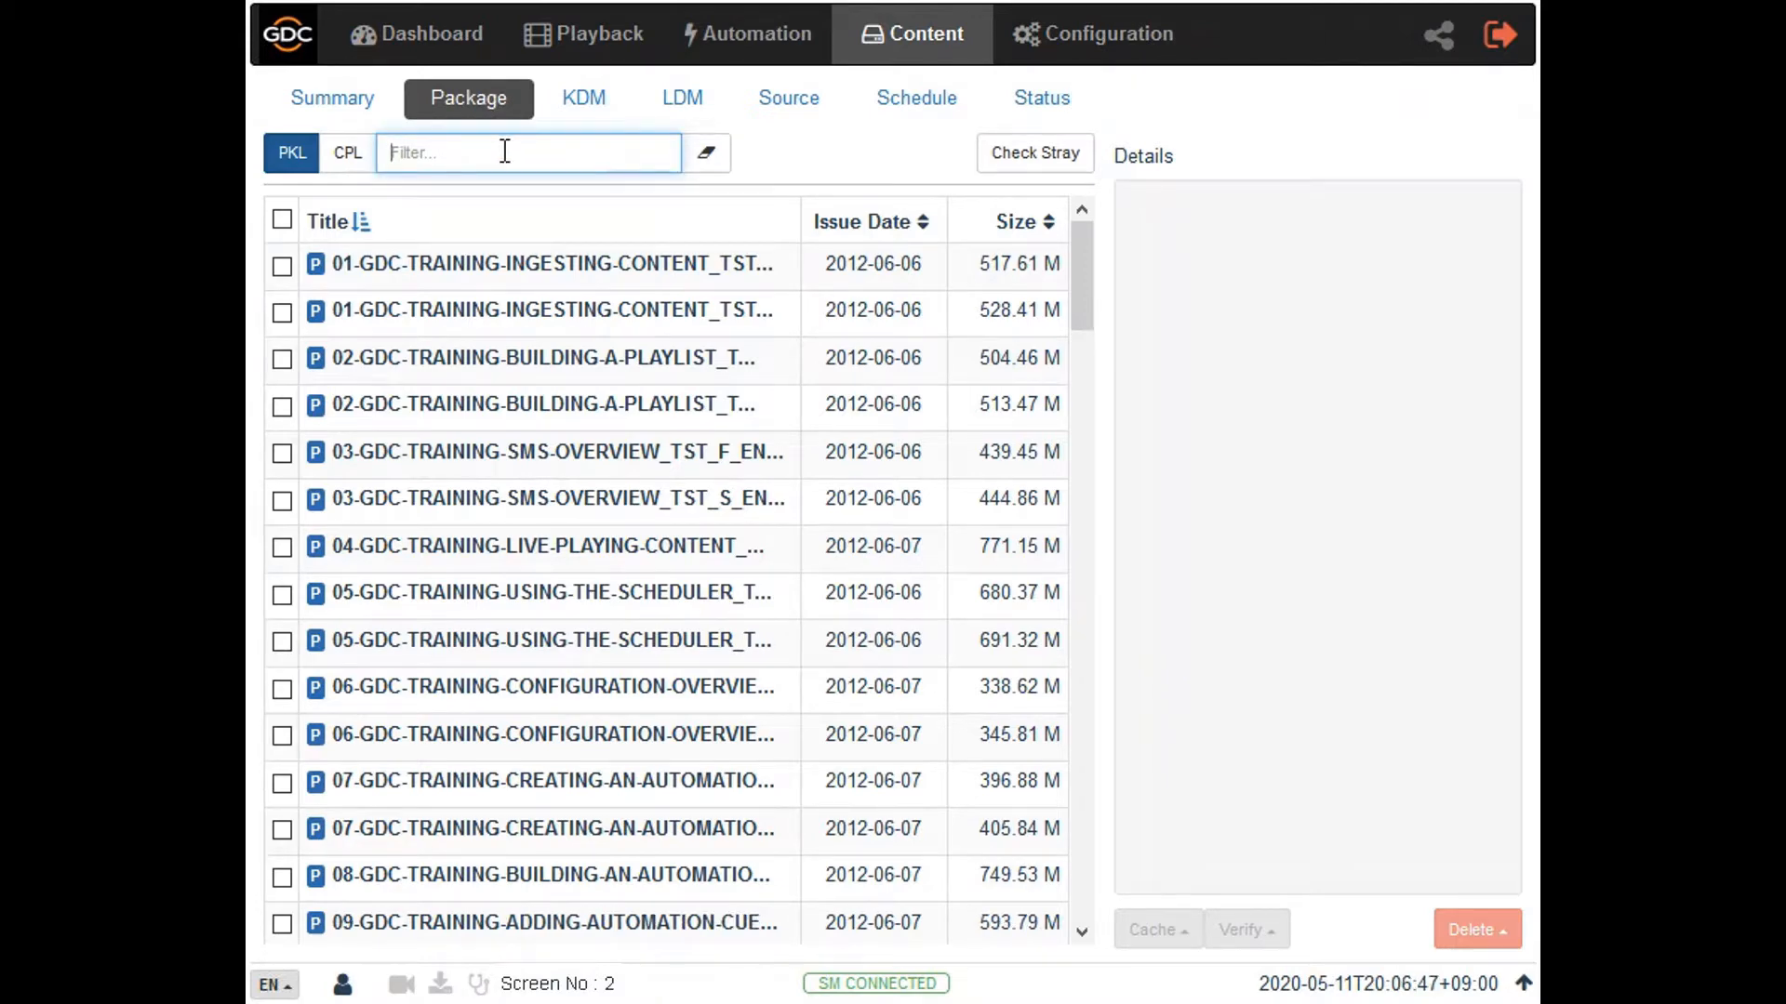
{"action": "type", "text": "BUILDING"}
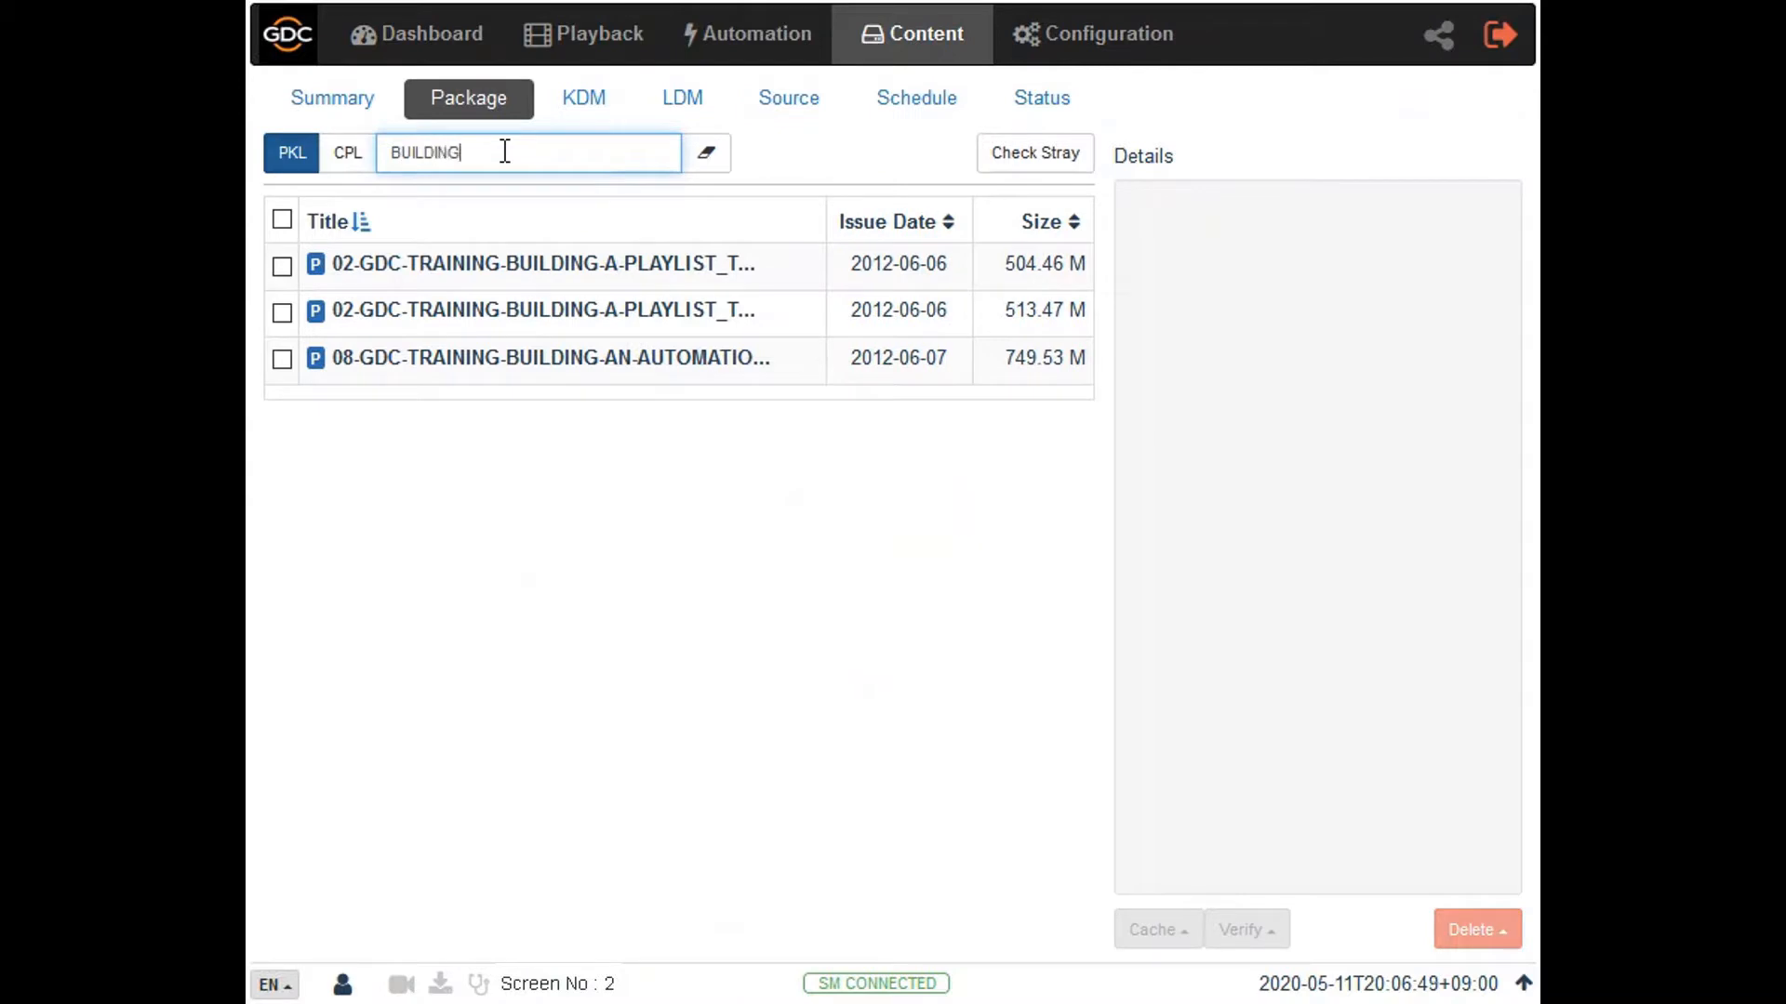
{"action": "mouse_move", "coordinate": [524, 214]}
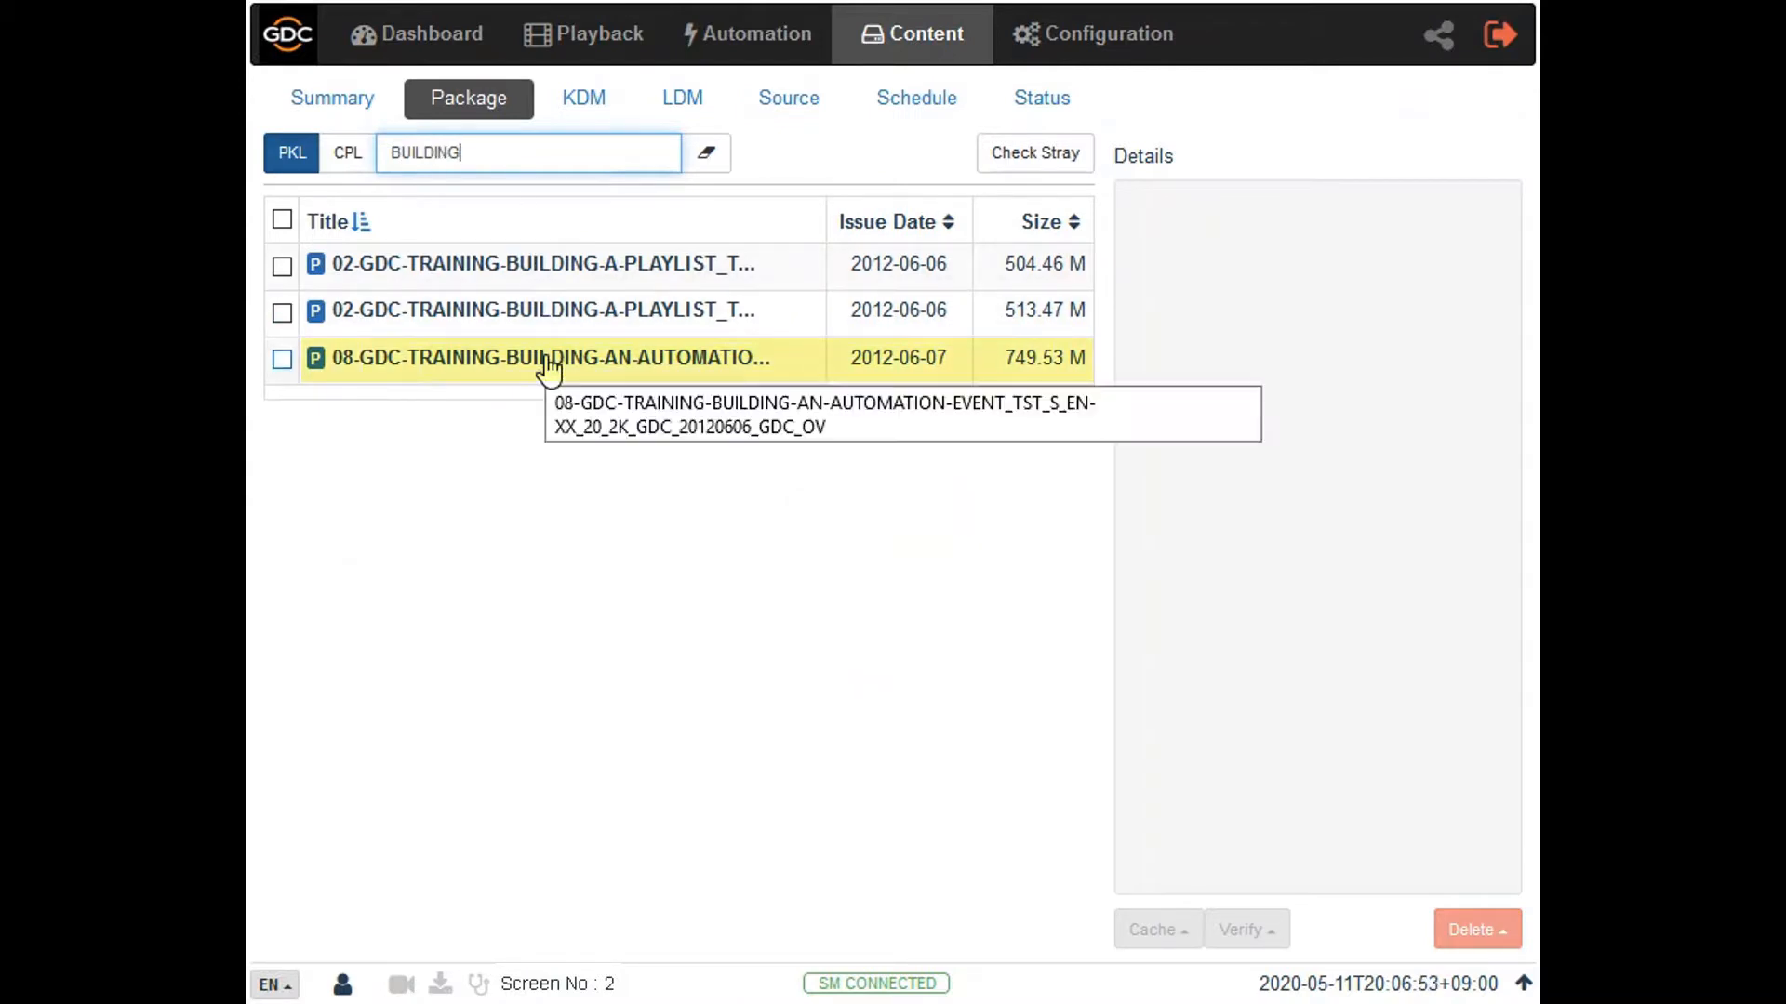
{"action": "left_click", "coordinate": [282, 357]}
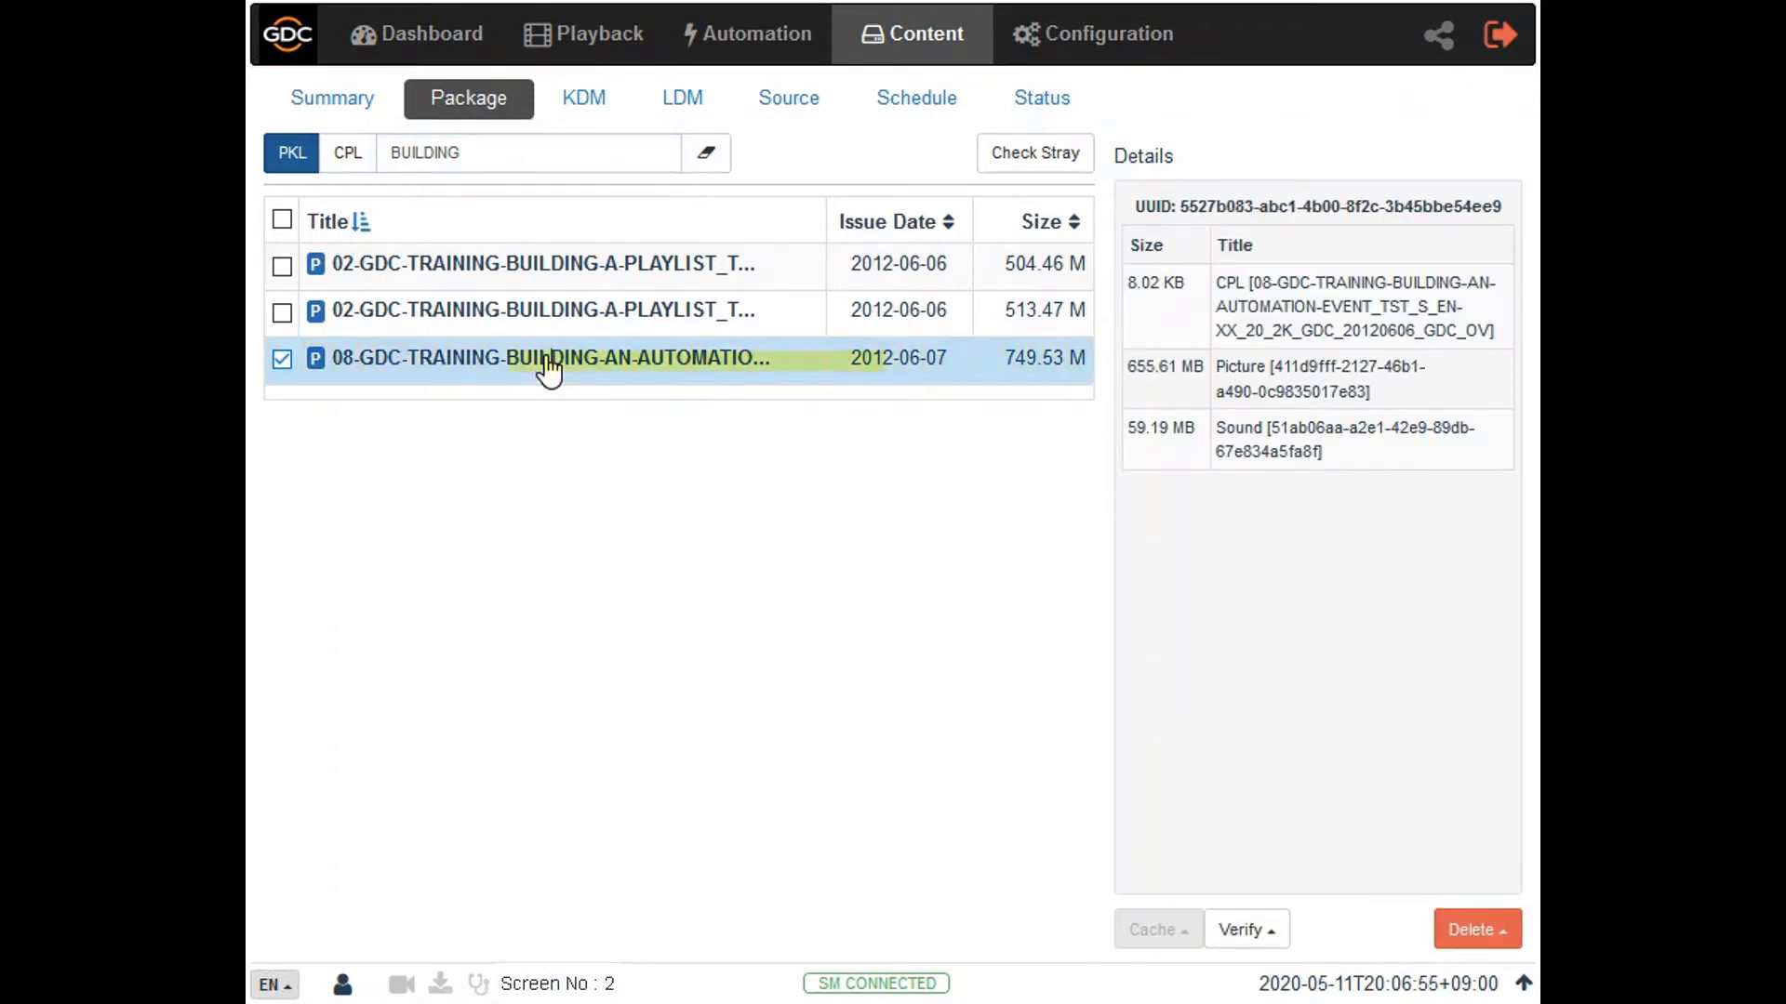